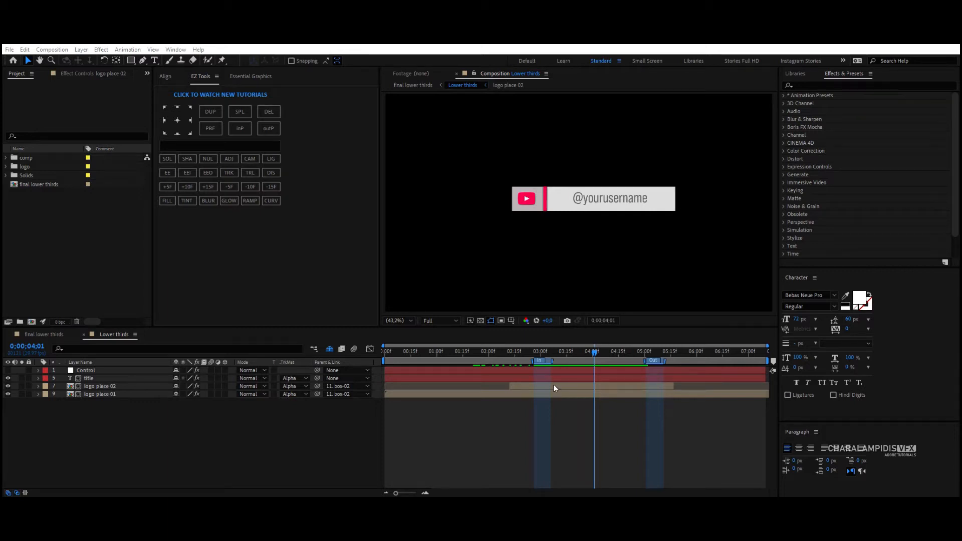
- Show the Control layer's effect settings and review the exposed Essential Graphics properties
left_click(540, 352)
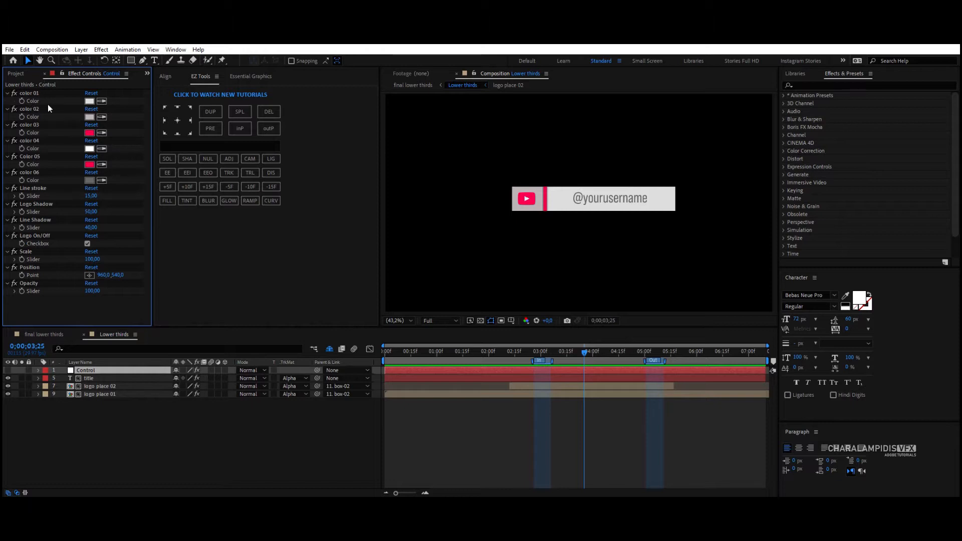
mouse_move(45, 132)
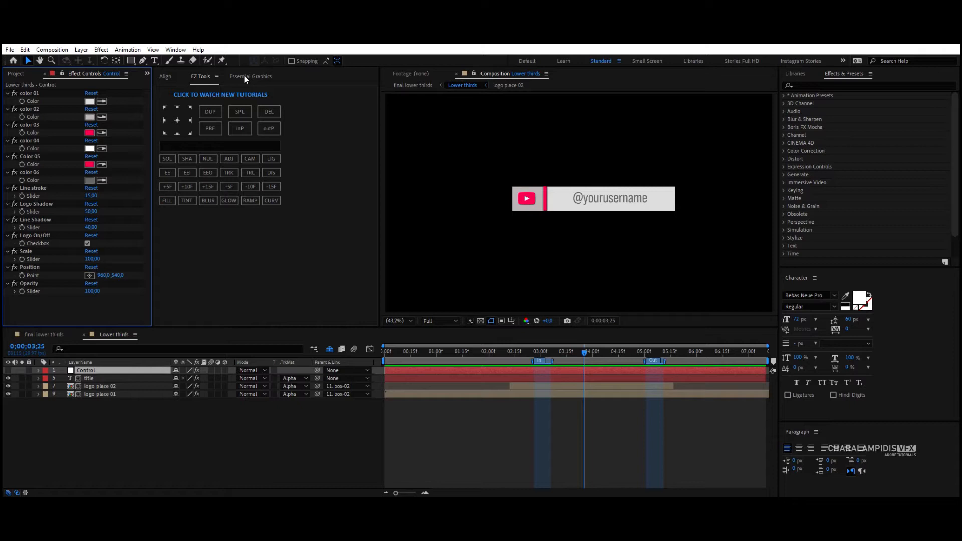
left_click(250, 76)
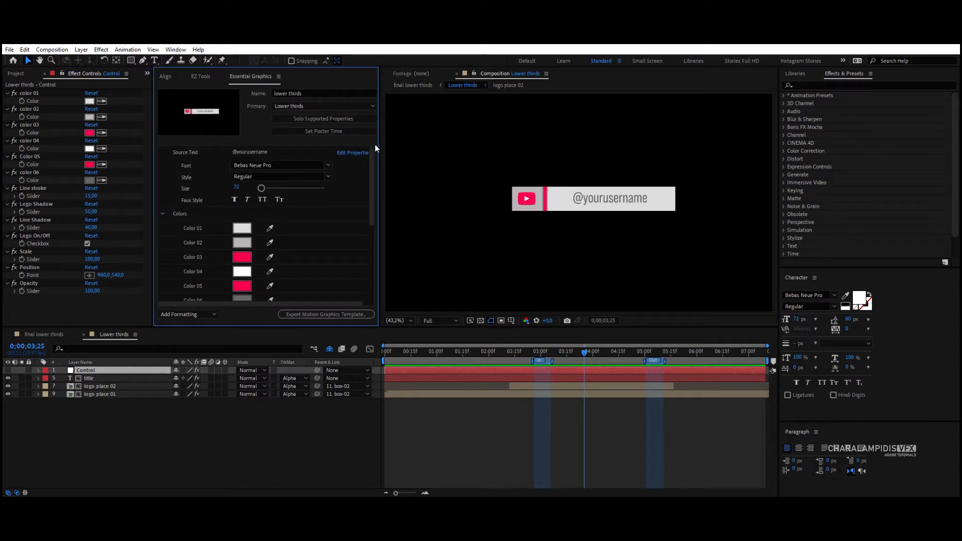
scroll("down", 3)
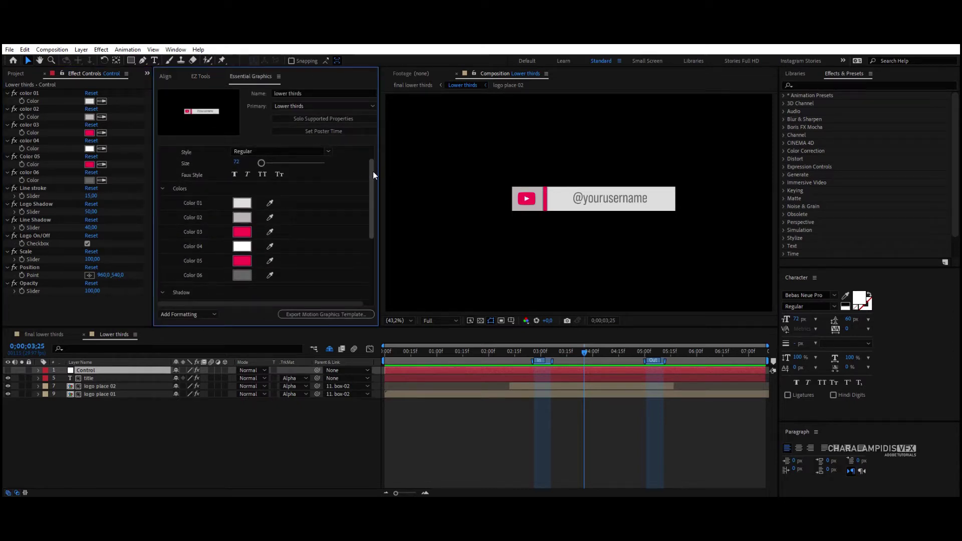
scroll("down", 3)
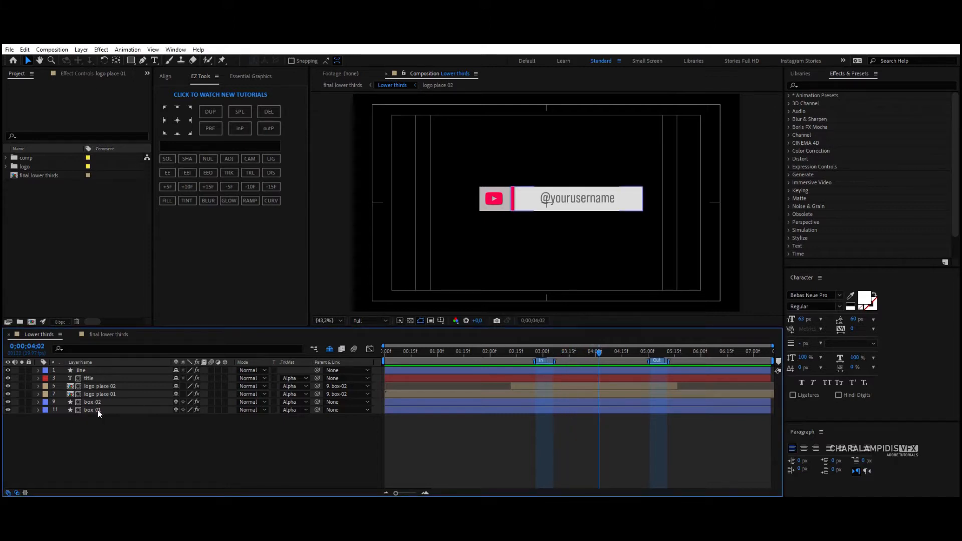
- Add a new adjustment layer to Lower thirds and search Effects & Presets for 'tran'
left_click(92, 410)
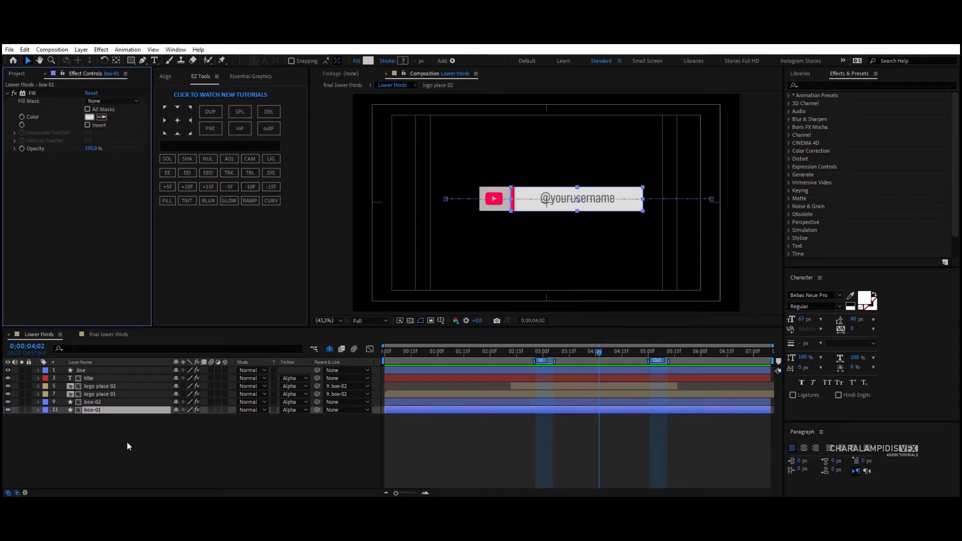
left_click(99, 394)
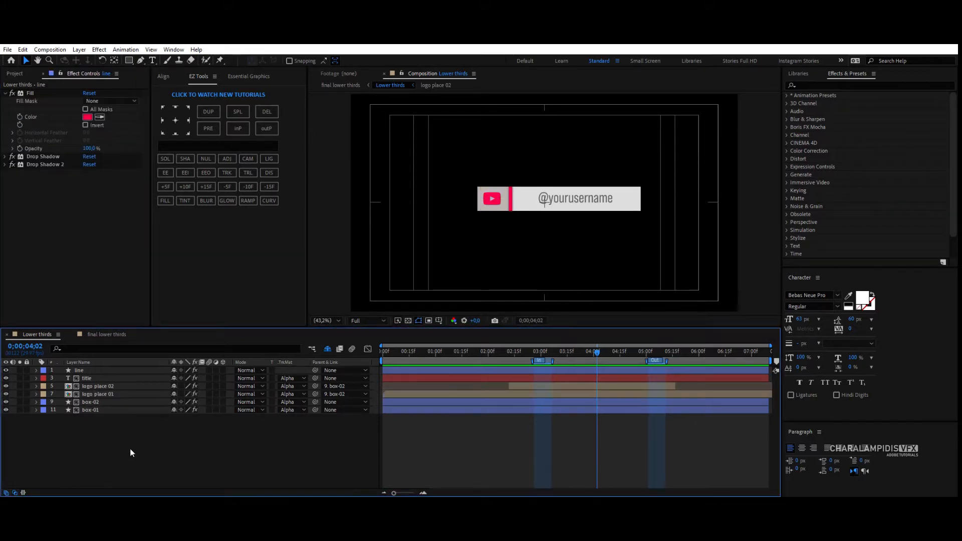
right_click(132, 453)
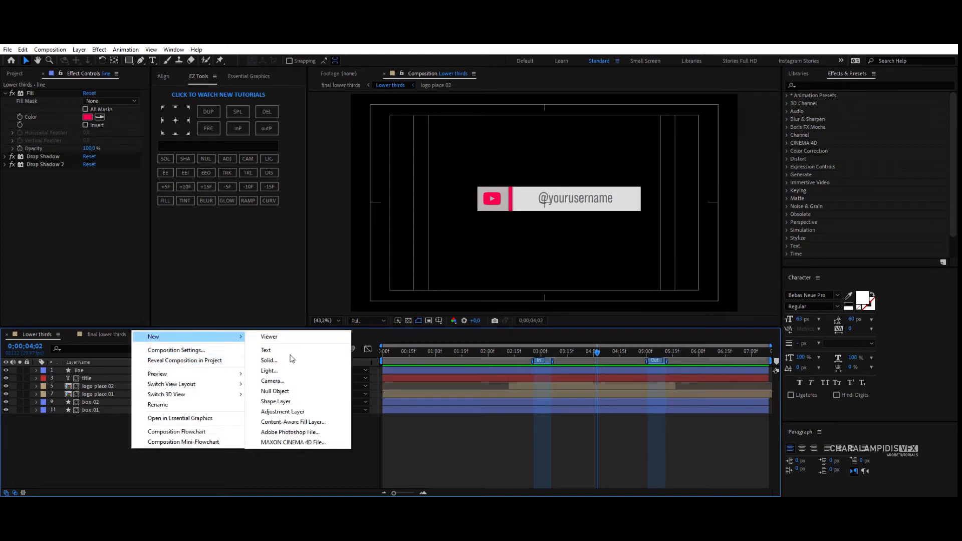
left_click(282, 411)
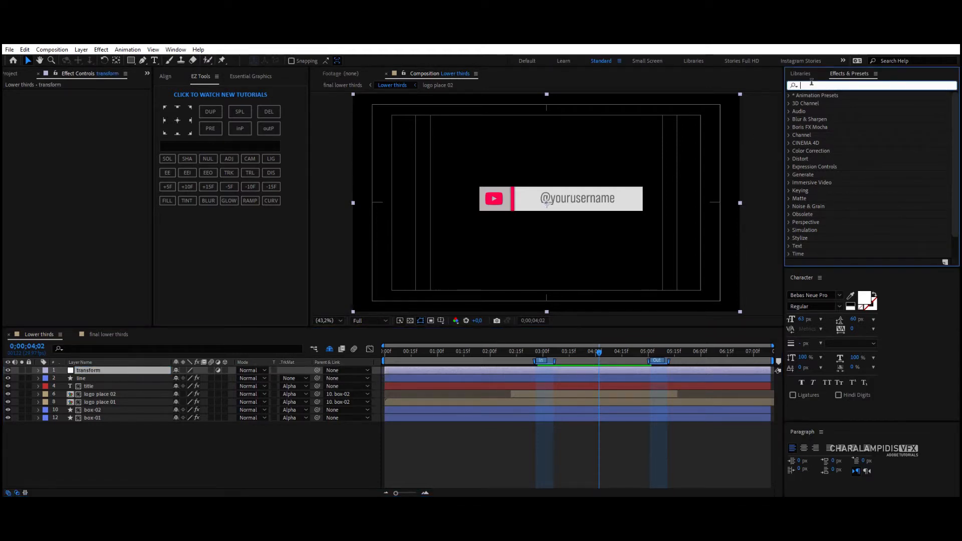
type("trans")
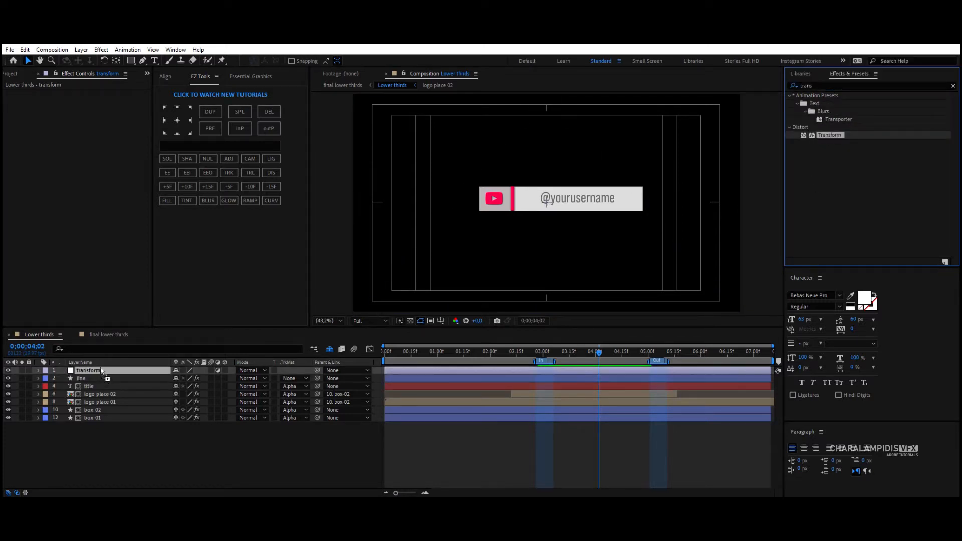
right_click(101, 370)
type("Control")
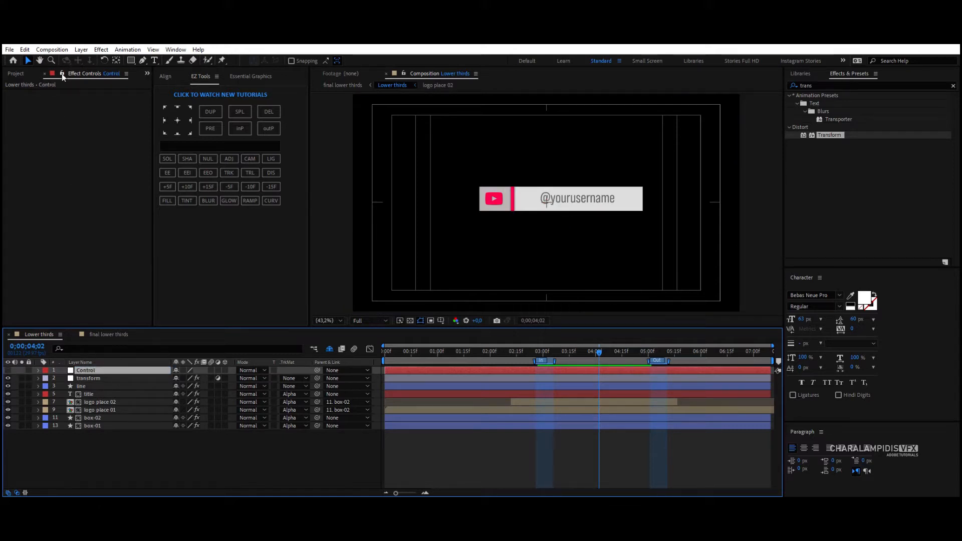
mouse_move(493, 258)
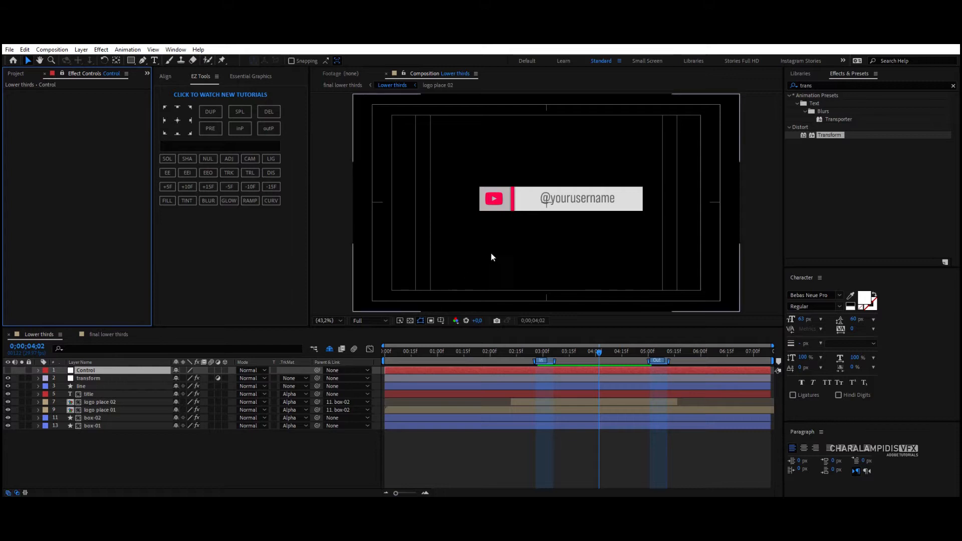
mouse_move(309, 204)
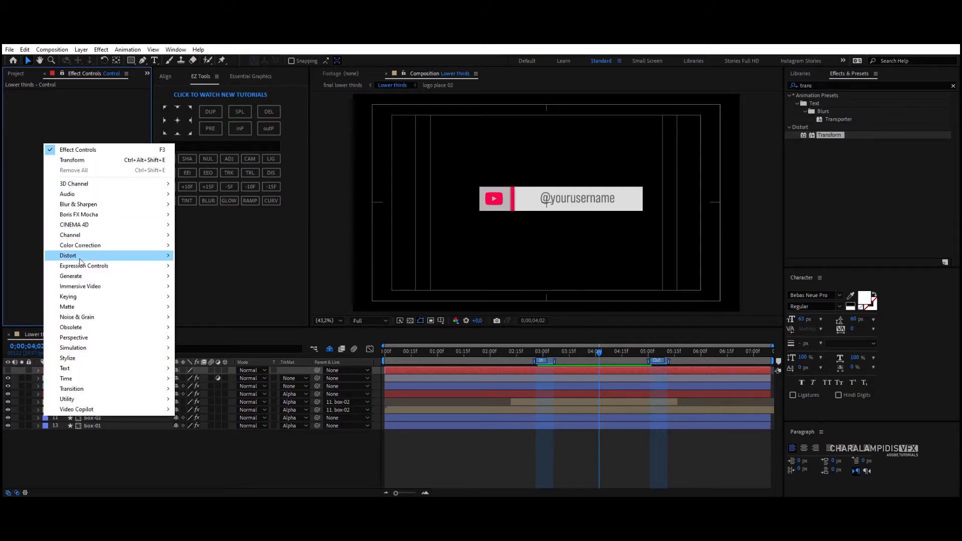
mouse_move(84, 265)
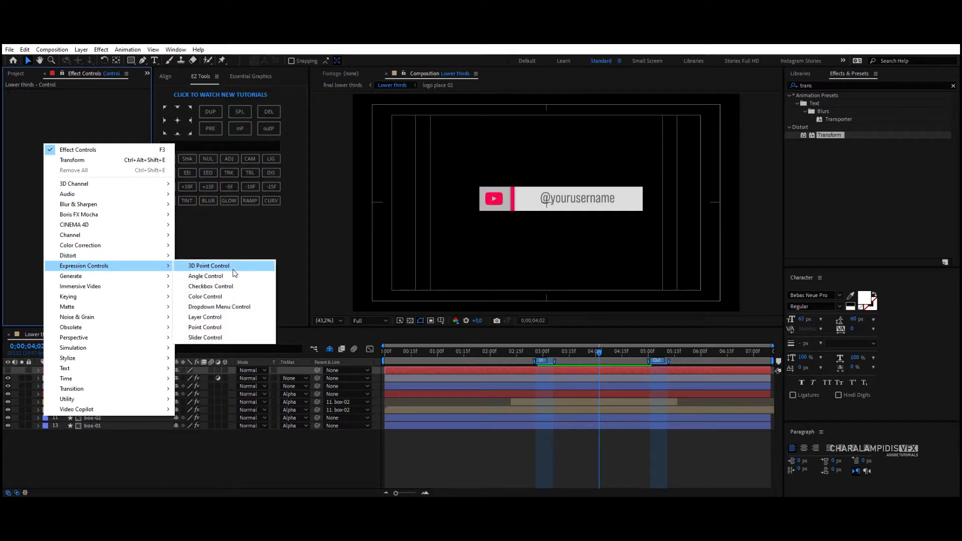
- Add a Color Control to the Control layer
left_click(205, 296)
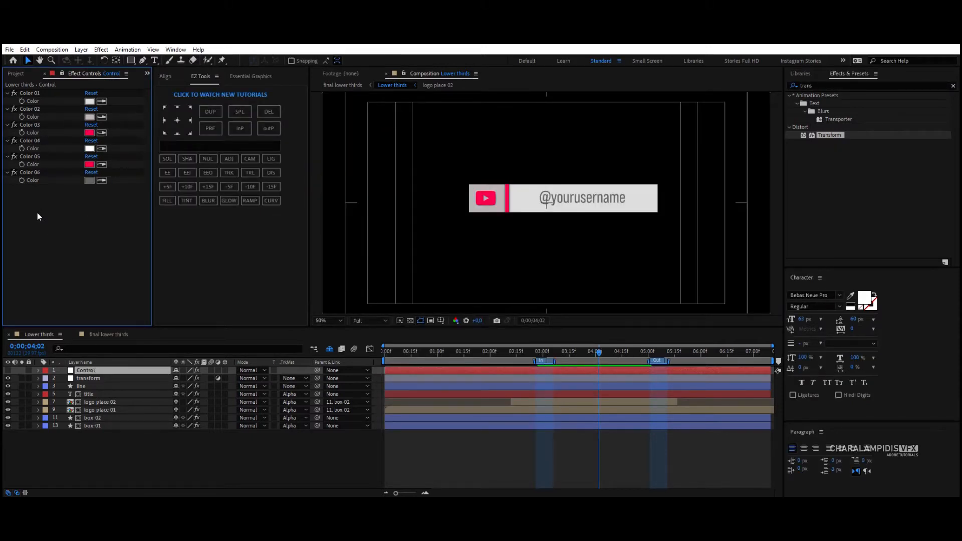
- Add slider controls named Logo Shadow and Line Shadow to the Control layer
right_click(39, 217)
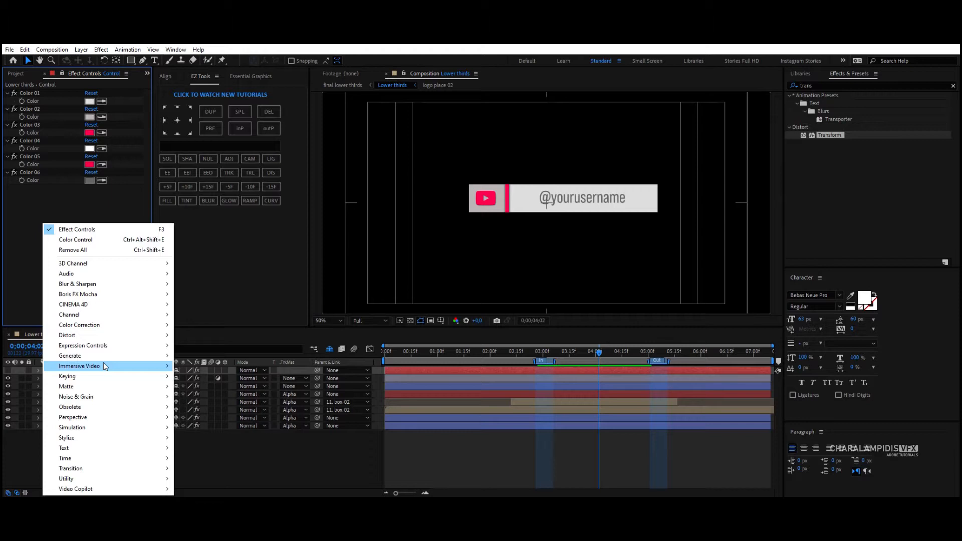
mouse_move(83, 346)
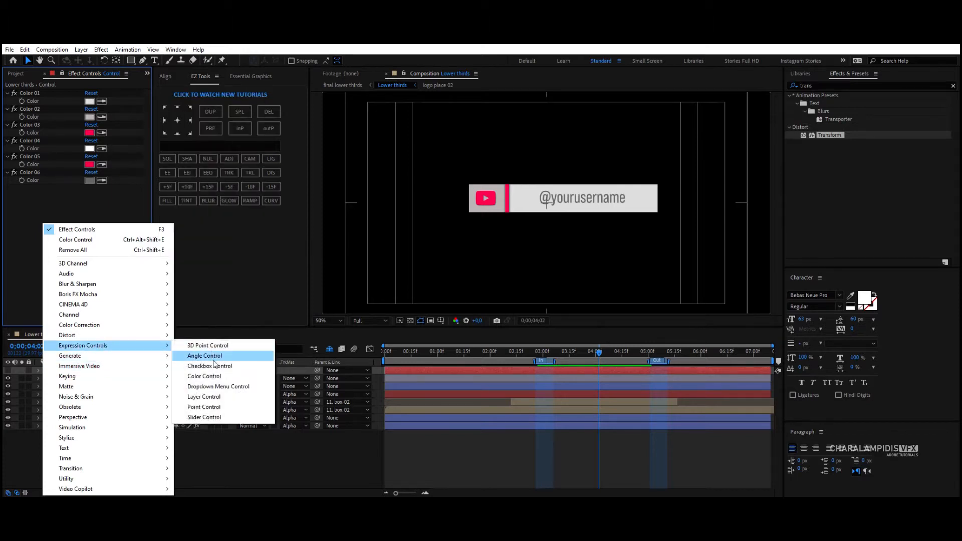
left_click(204, 417)
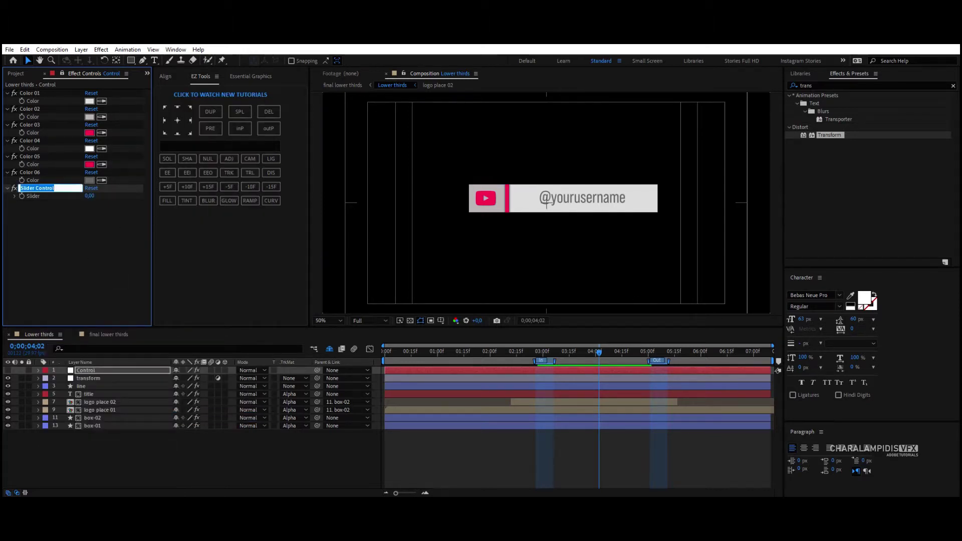
type("Logo Shadow")
type("Line Shadow")
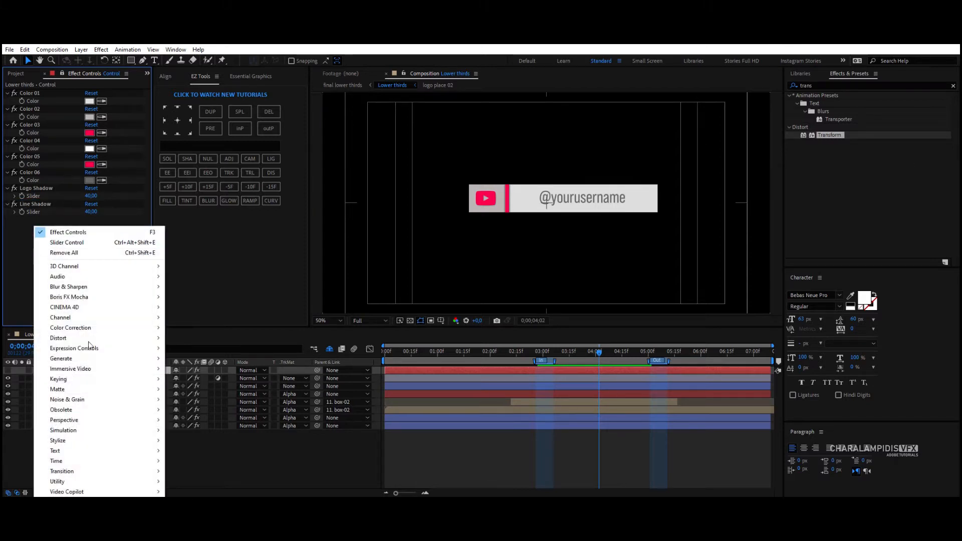
mouse_move(73, 348)
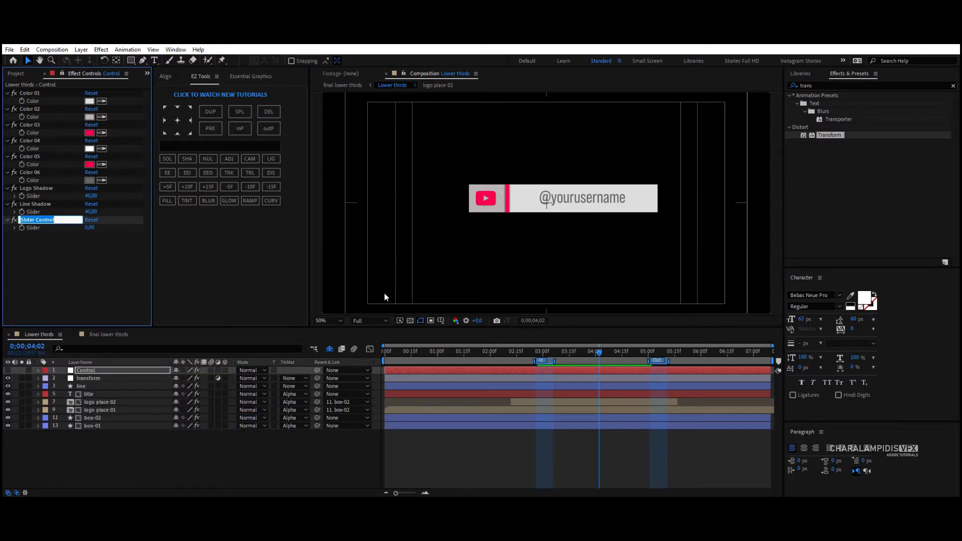
type("Line Stroke")
type("Scale")
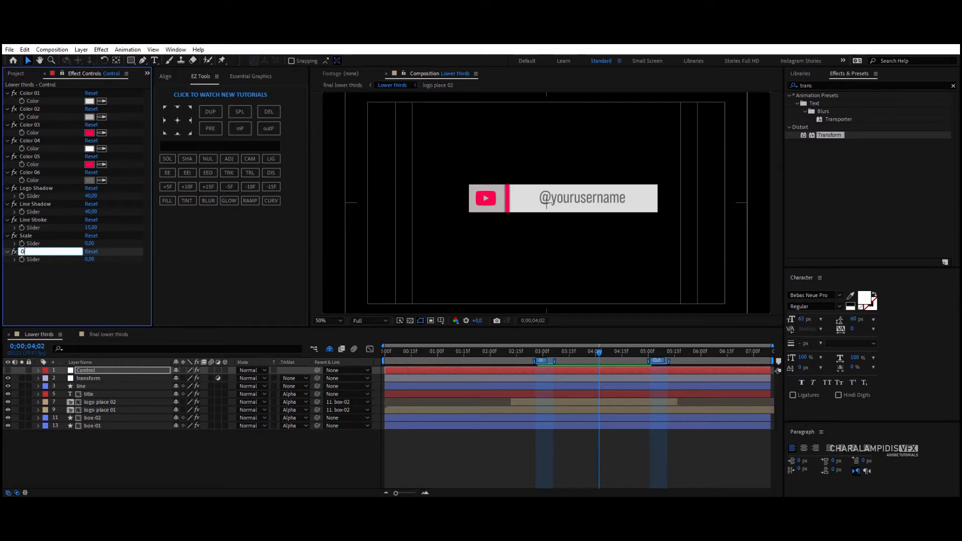
- Name a slider Opacity and add a checkbox control named Logo On/Off
type("Opacity")
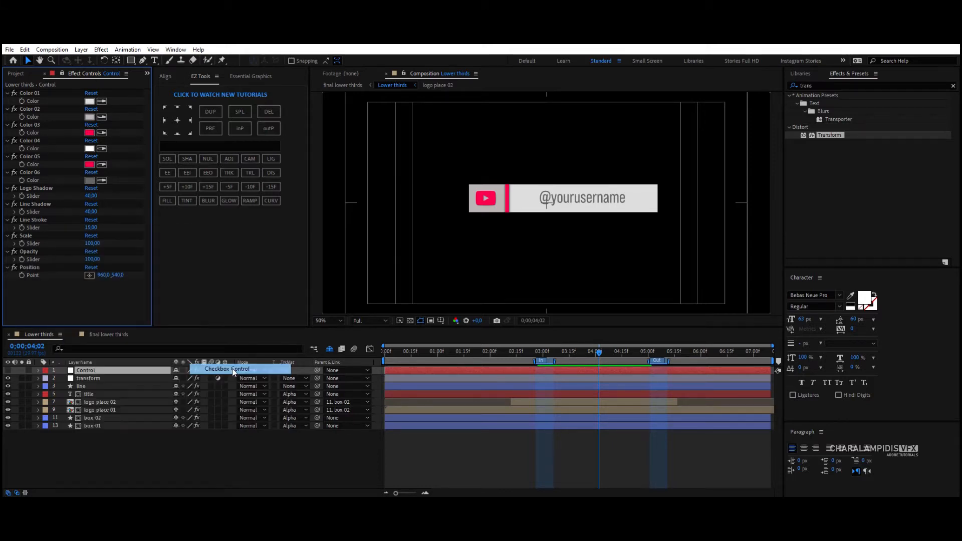
left_click(227, 369)
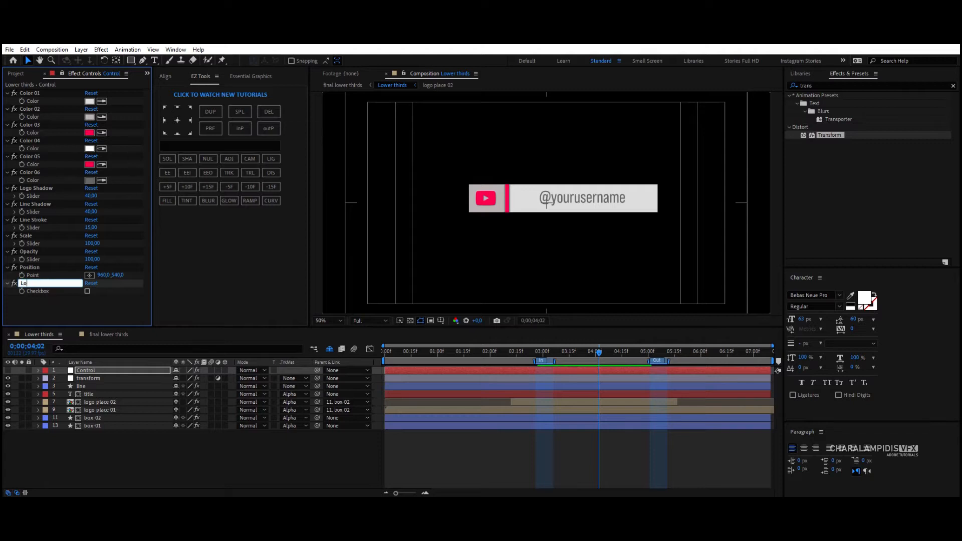
type("Logo On/Off")
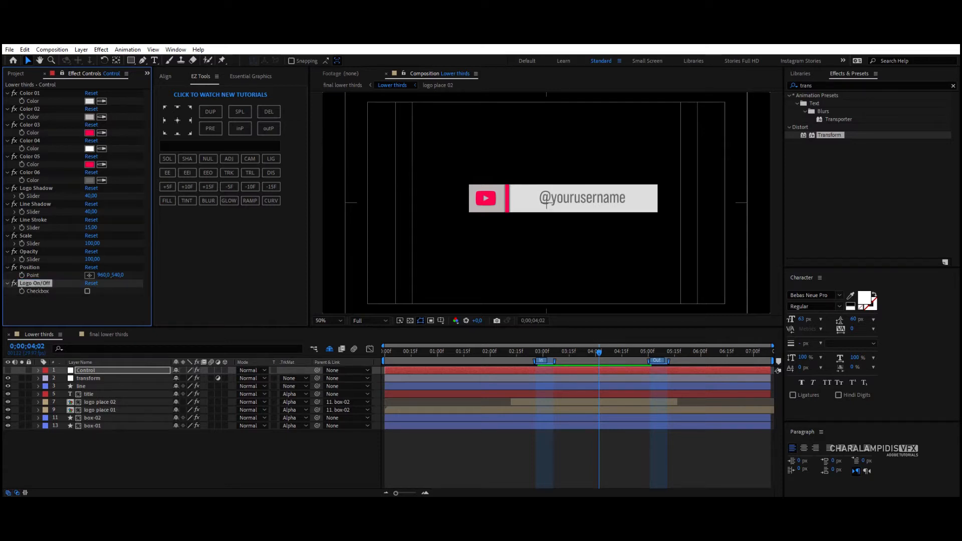
left_click(87, 292)
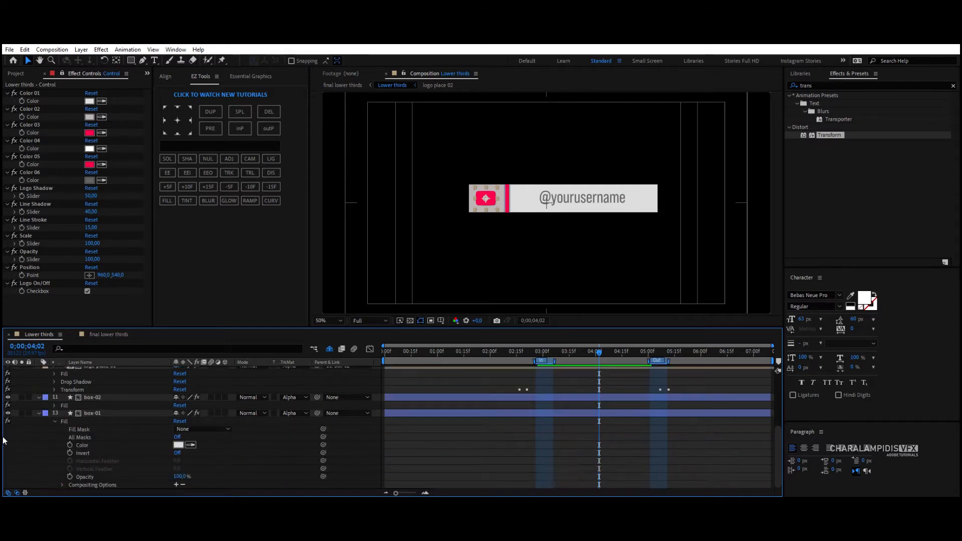
- Set a Fill effect's colour swatch to white (FFFFFF)
left_click(92, 413)
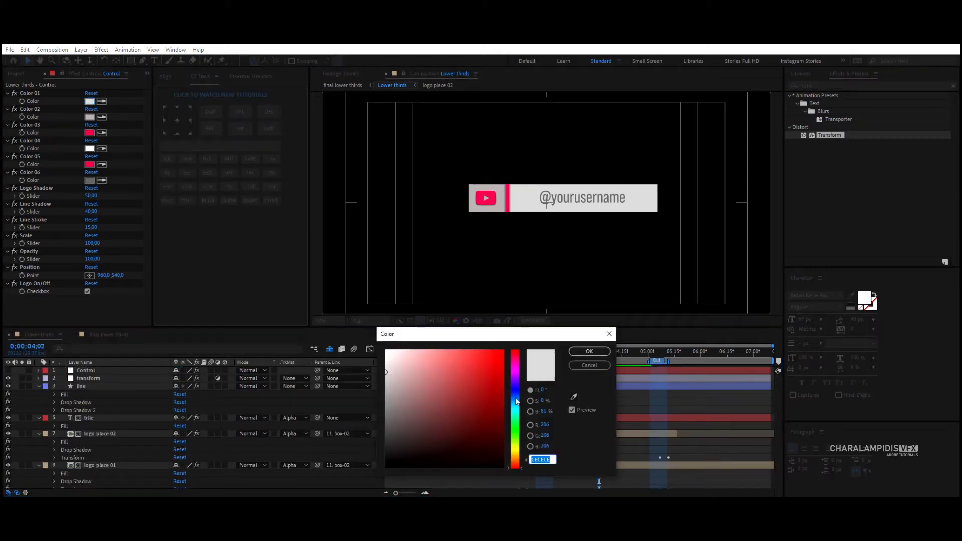
left_click(457, 371)
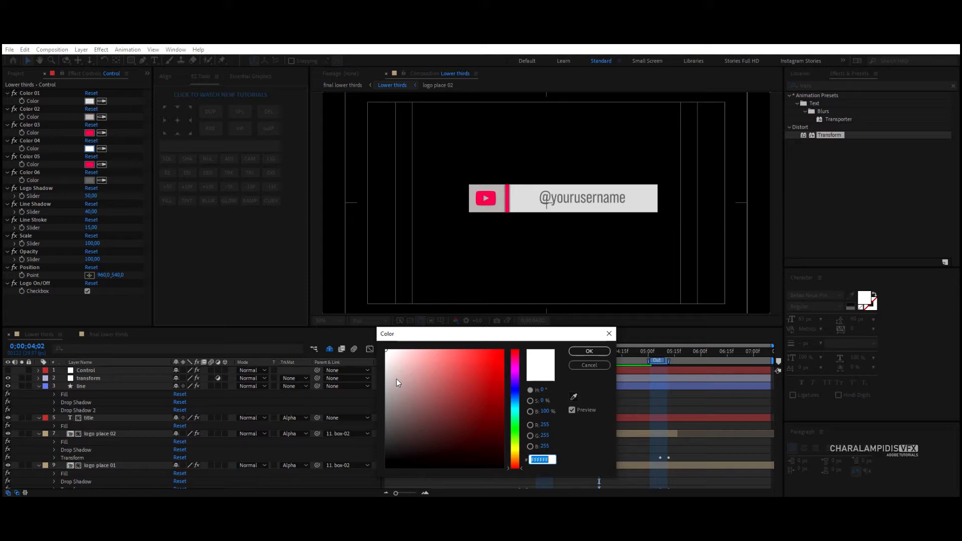
left_click(589, 350)
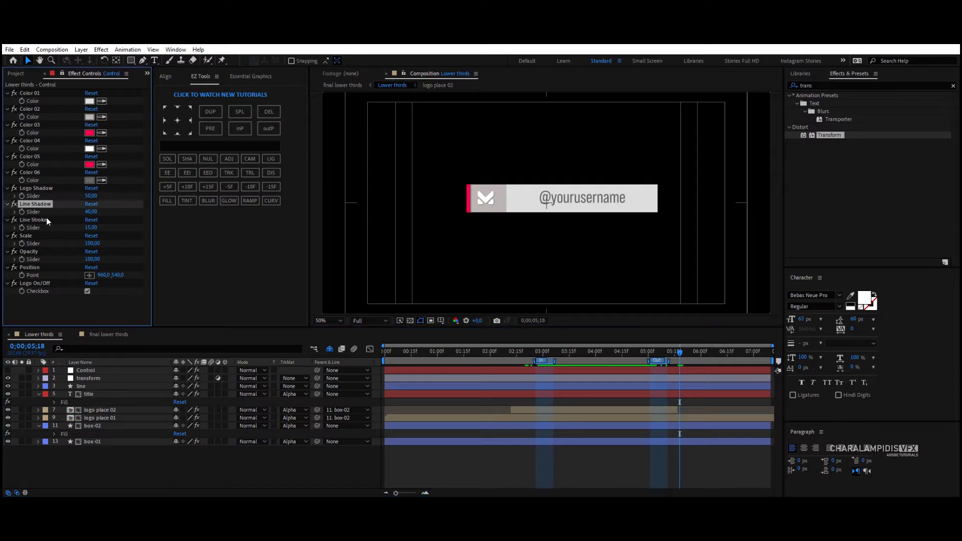
left_click(80, 386)
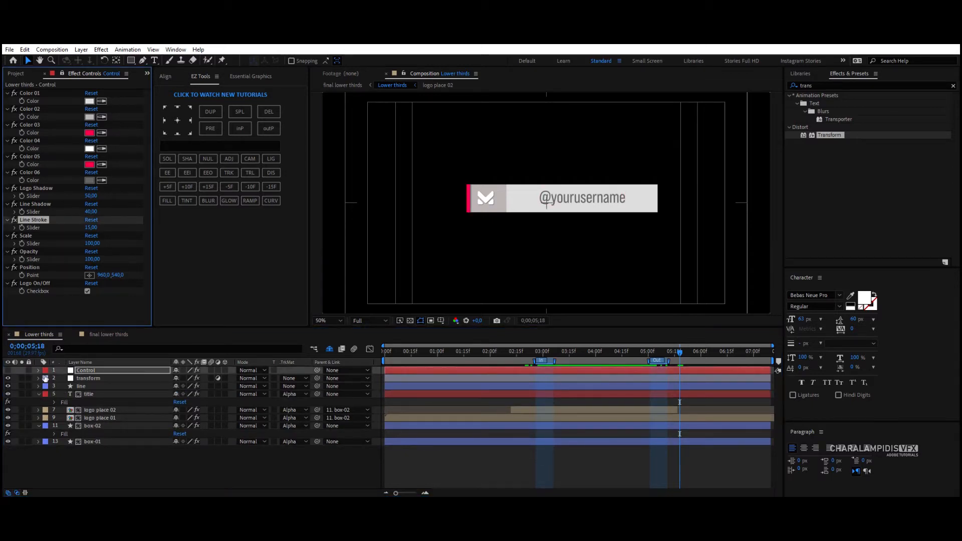
- Expand the line layer's shape group to reveal its Stroke 1 settings
left_click(38, 386)
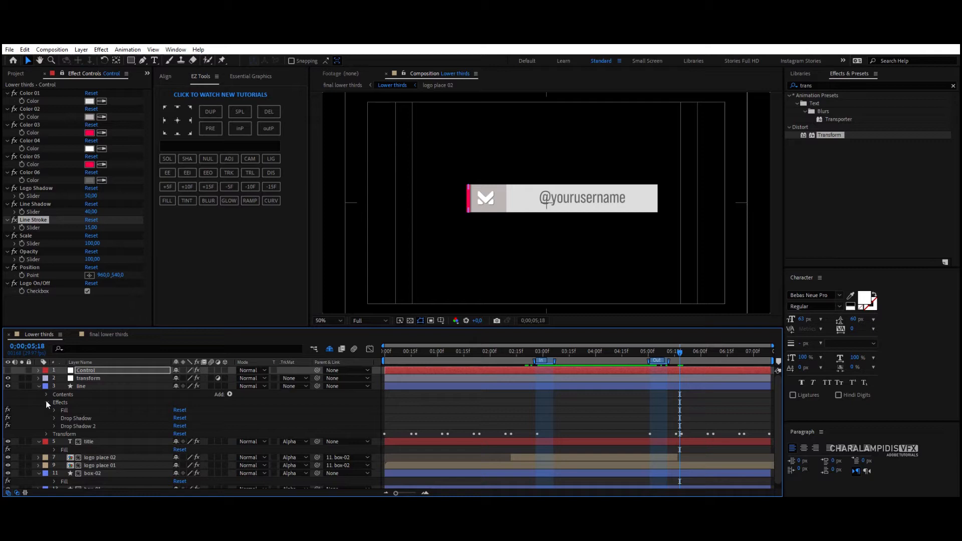
left_click(46, 395)
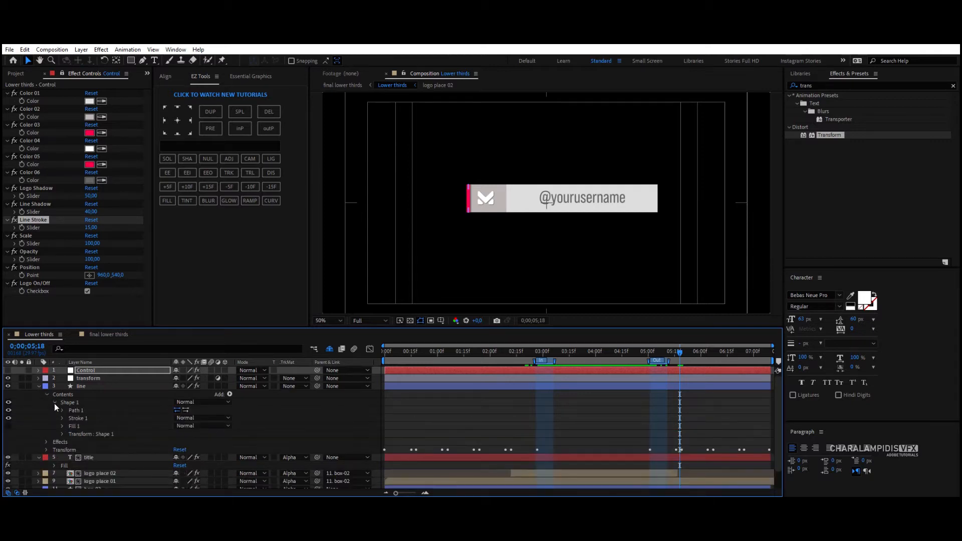
mouse_move(63, 423)
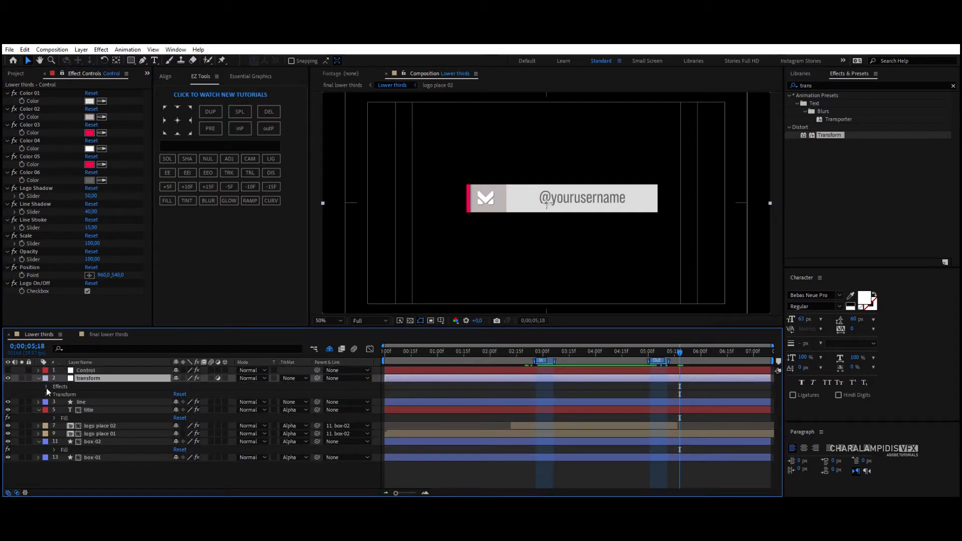
- Collapse the transform layer's properties before starting the opacity expression
left_click(53, 394)
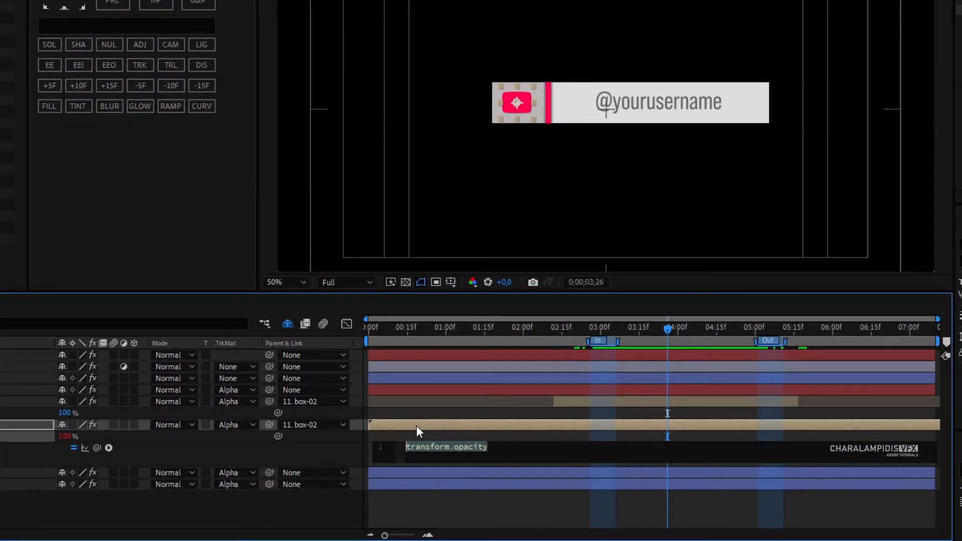
- Write the opacity expression: if Logo On/Off checkbox ==1 {100} else {0}
type("if")
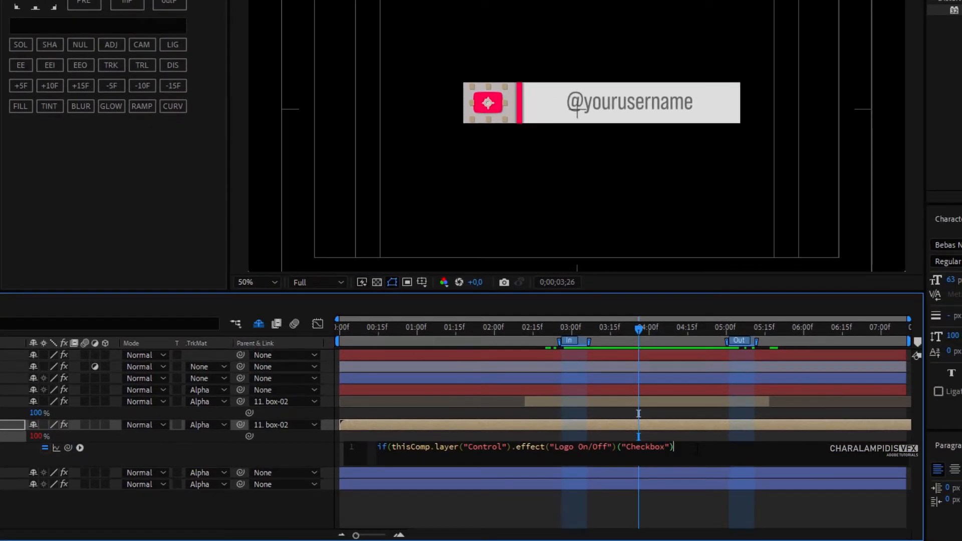
type("==1)")
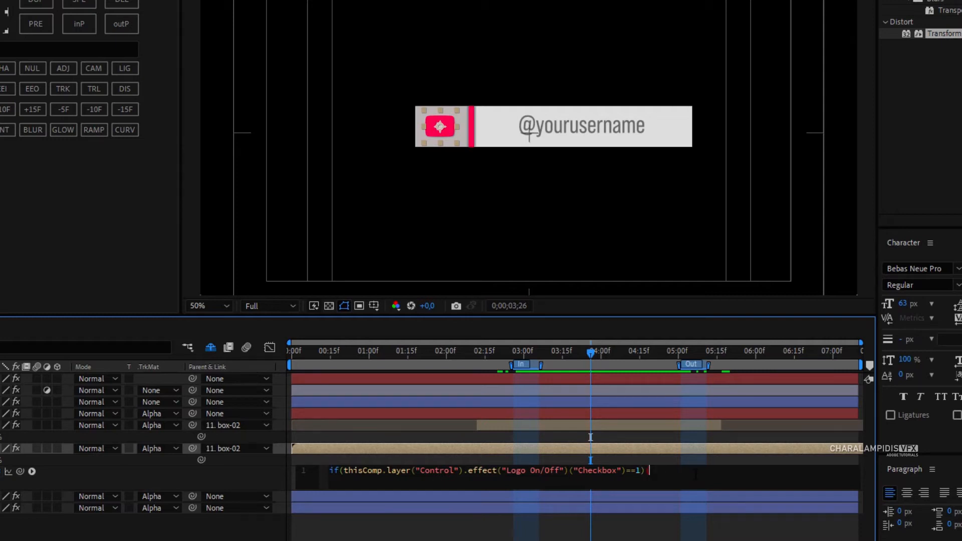
type("{}")
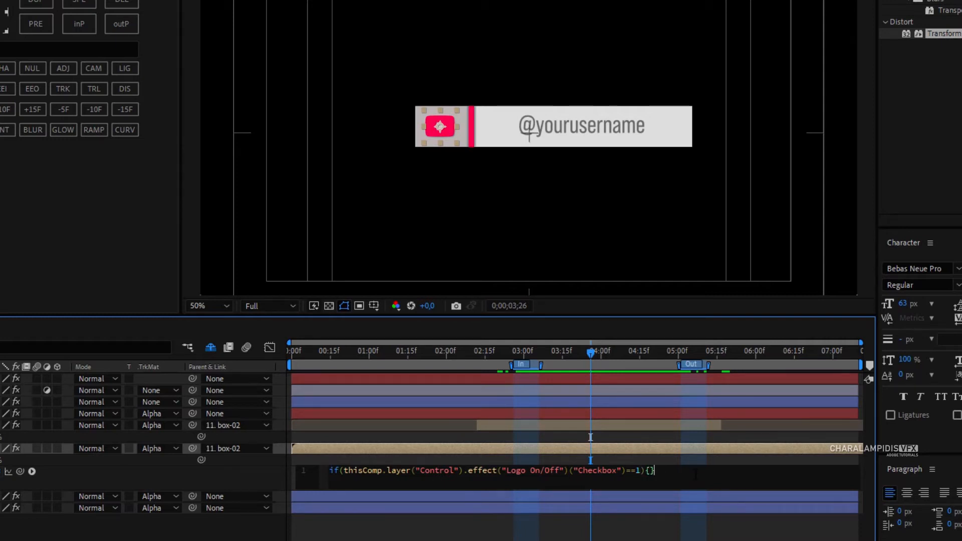
type("1")
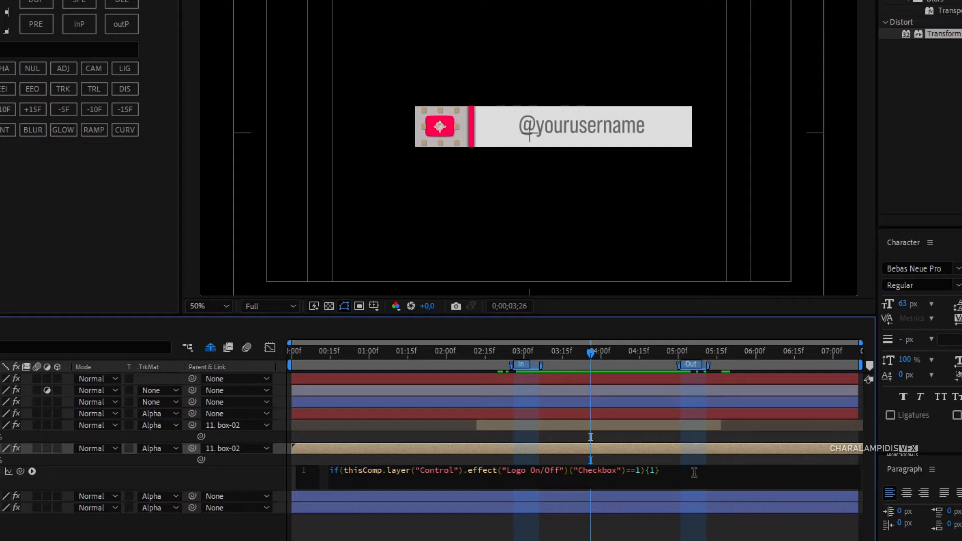
type("100")
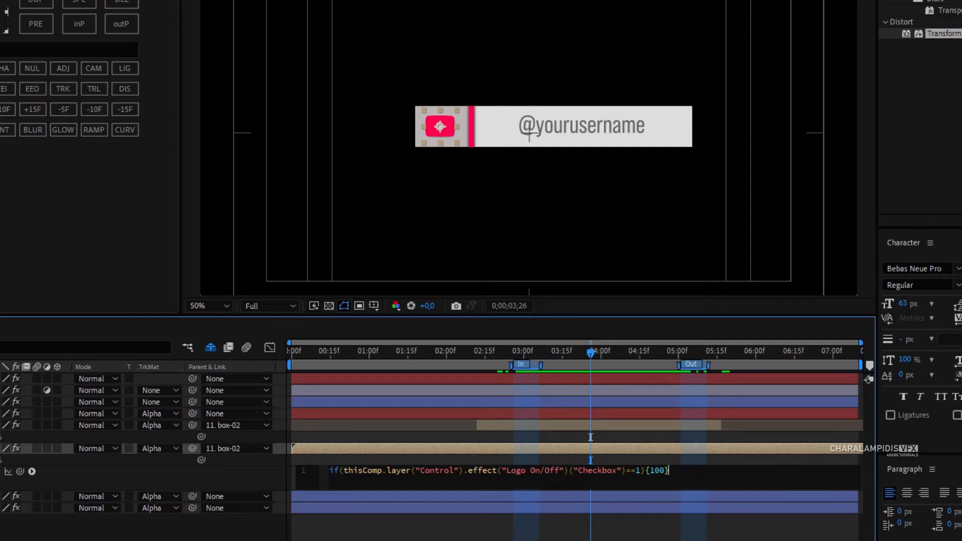
type("else{")
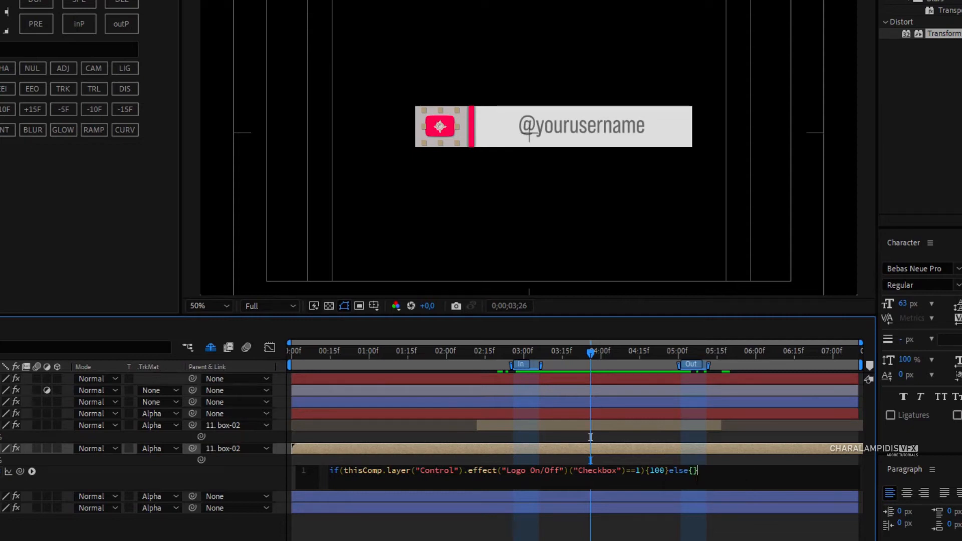
type("0")
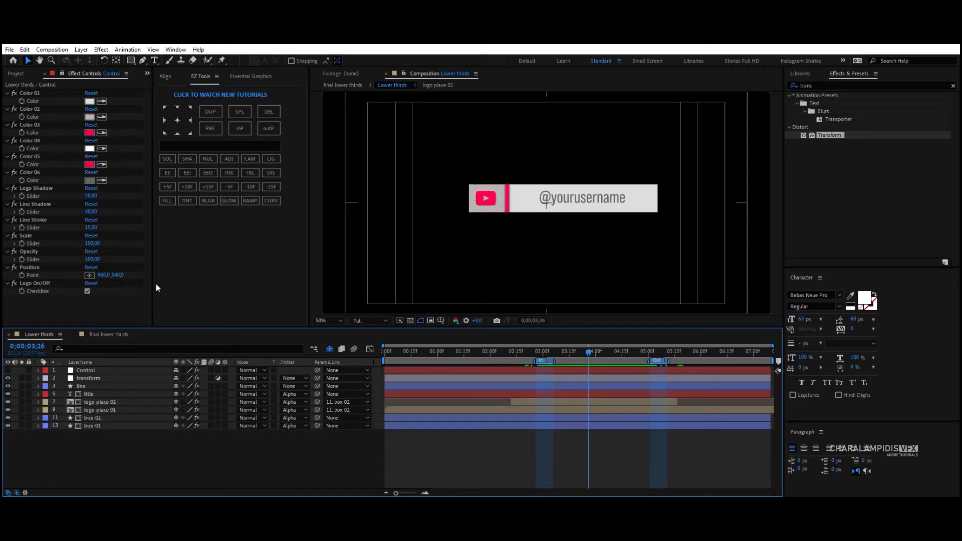
- Show the Essential Graphics setup for the Lower thirds composition
left_click(250, 76)
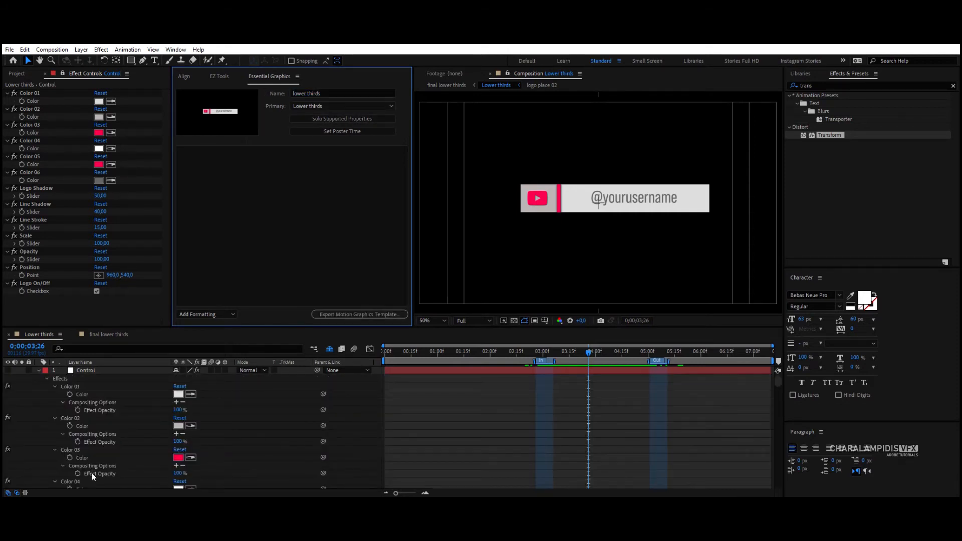
- Create a Colors group holding the Control layer's six colour properties, Color 01 through Color 06
left_click(207, 314)
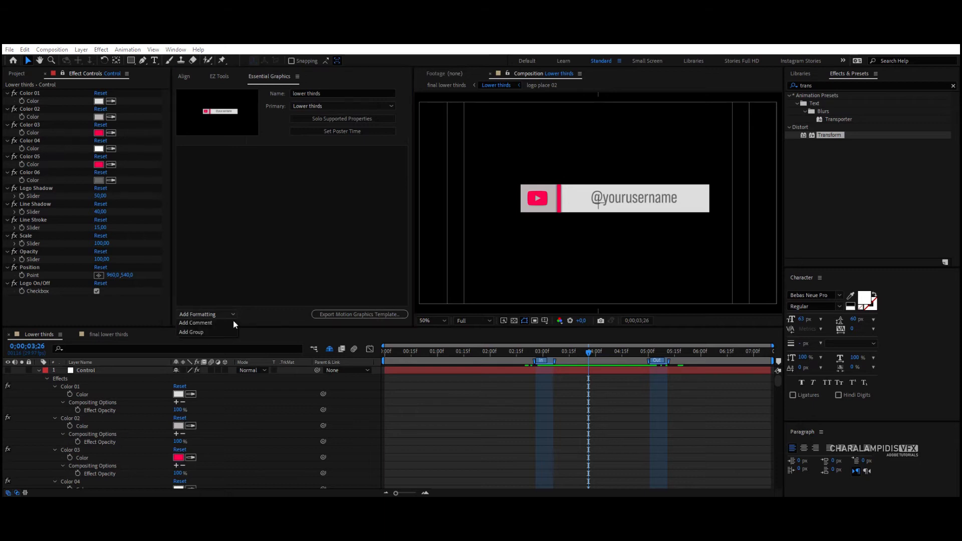
left_click(191, 332)
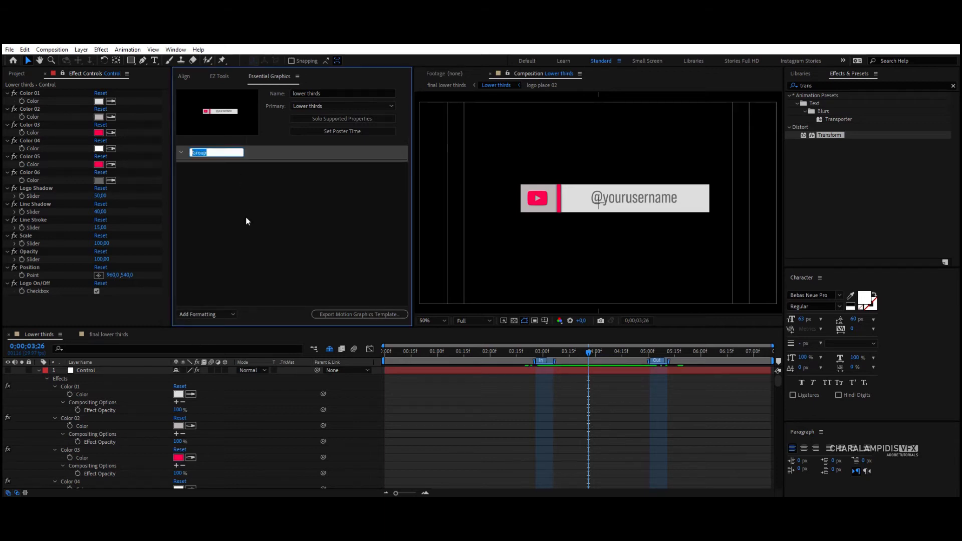
type("Colors")
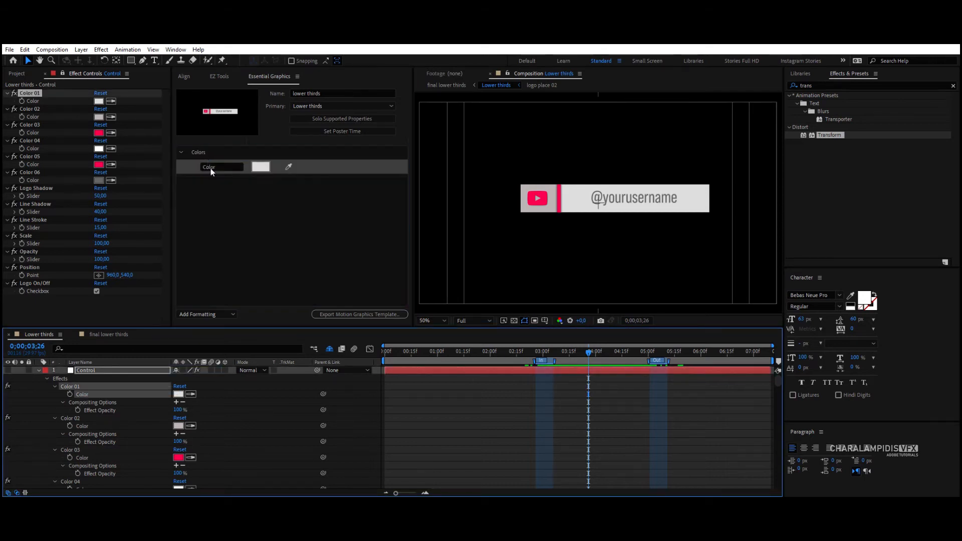
double_click(209, 166)
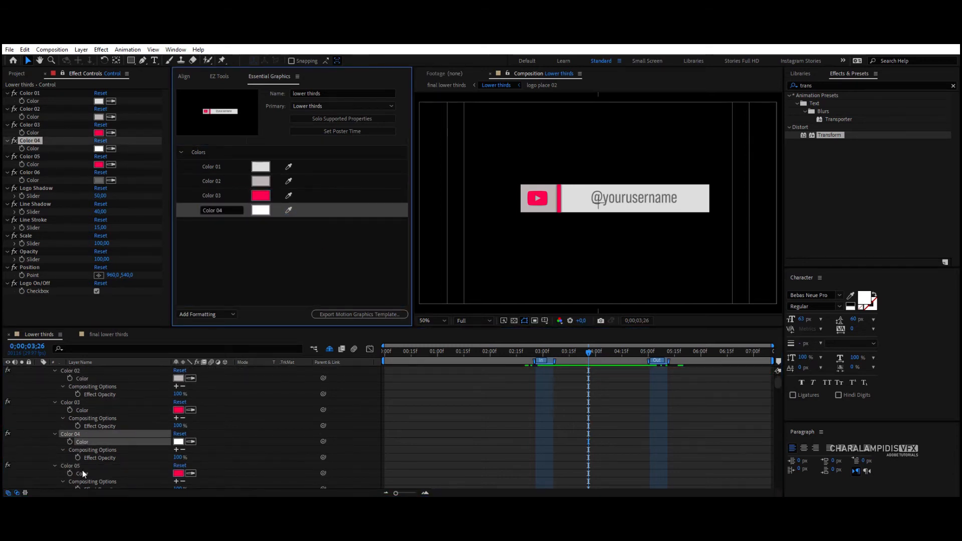
left_click(28, 156)
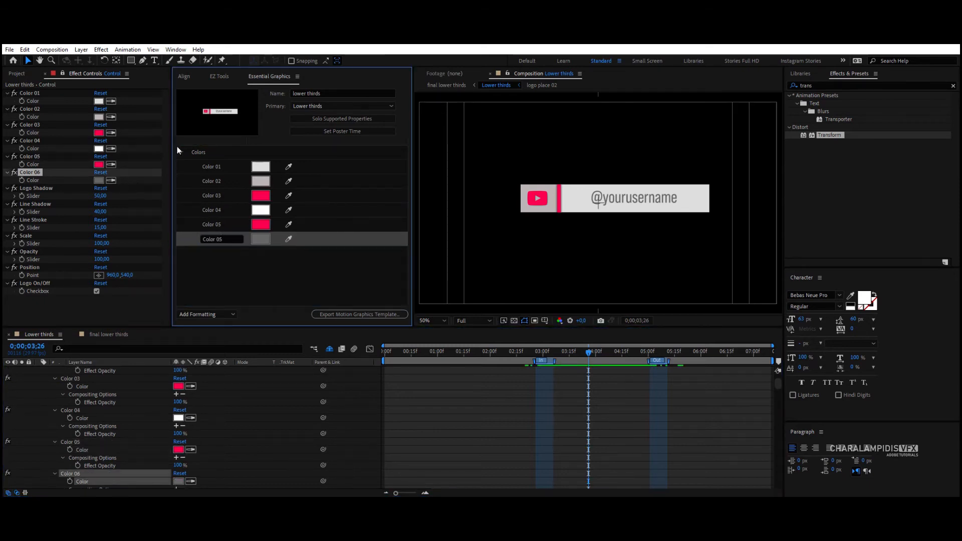
left_click(206, 314)
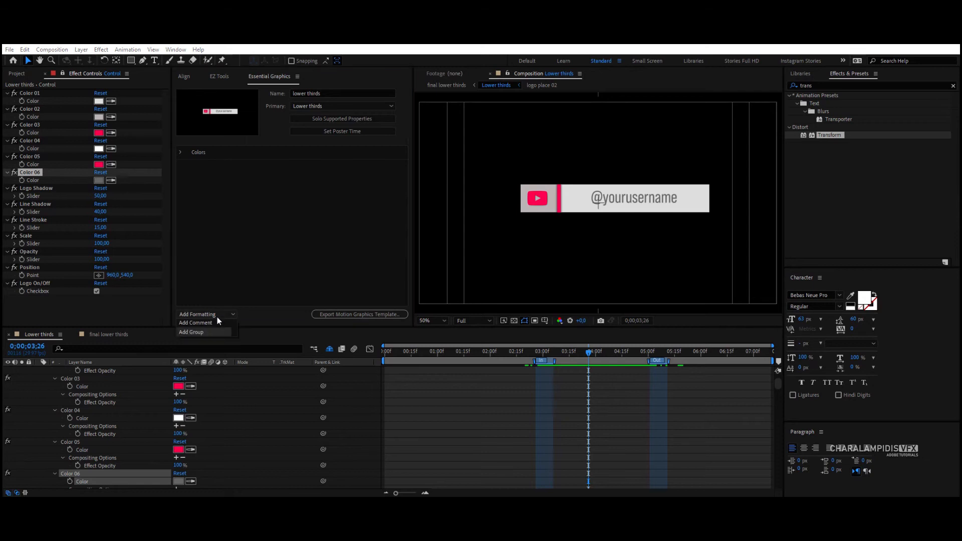
- Create a Shadow group with the Logo Shadow and Line Shadow sliders
left_click(191, 332)
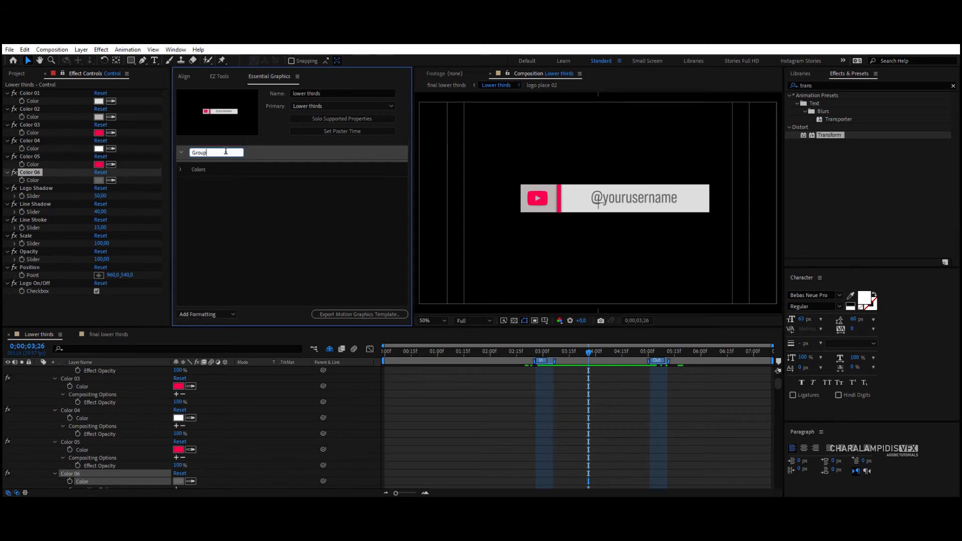
type("Shadow")
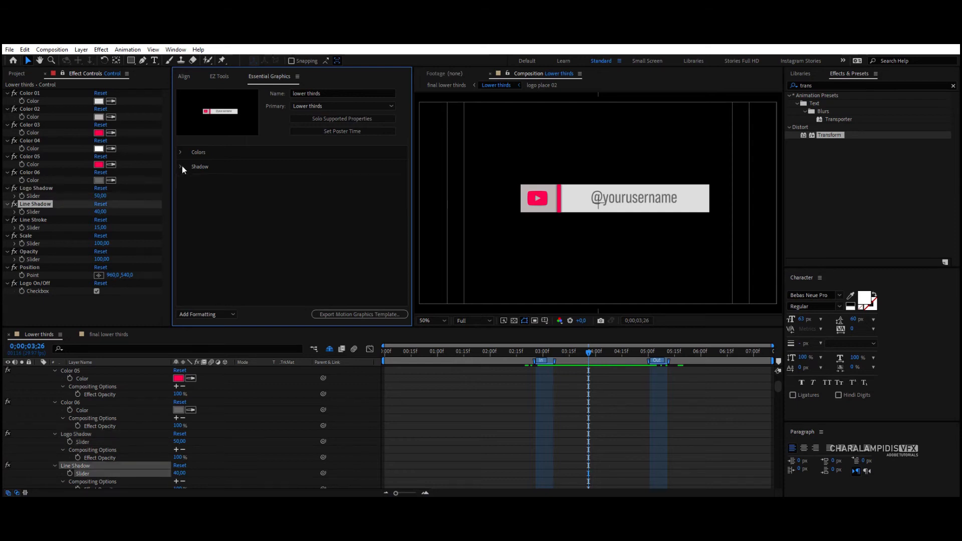
- Create an Other Settings group for Line Stroke, Scale, Opacity, Position and Logo On/Off
left_click(206, 314)
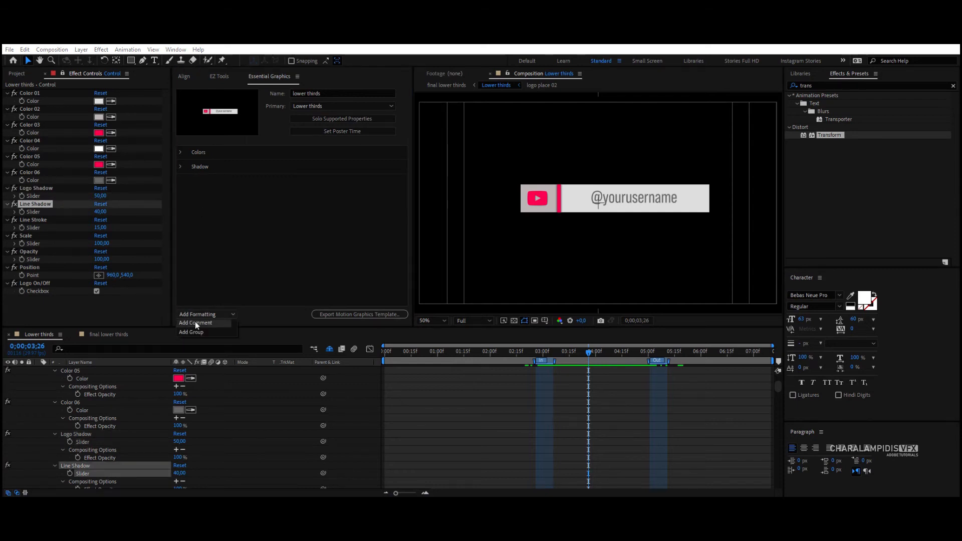
left_click(191, 332)
type("Other Settings")
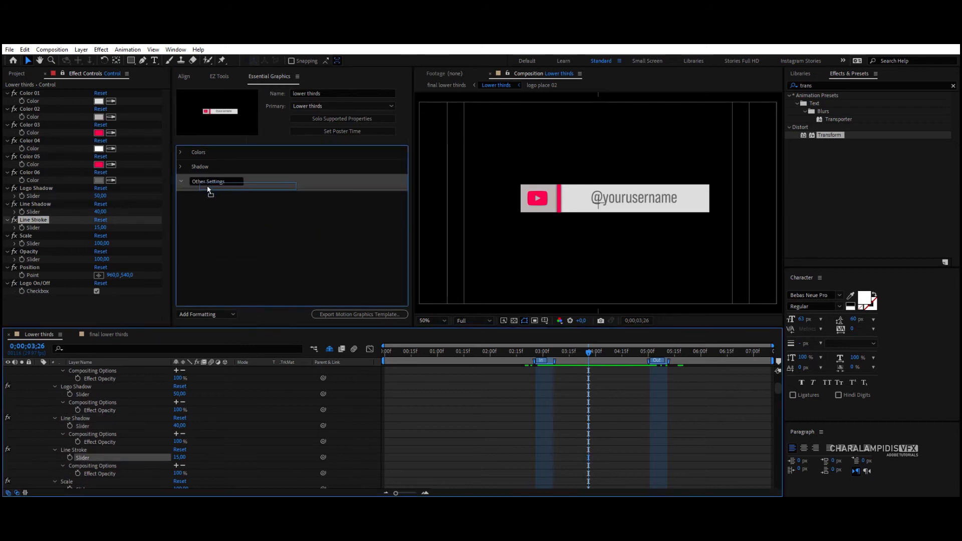
left_click(208, 182)
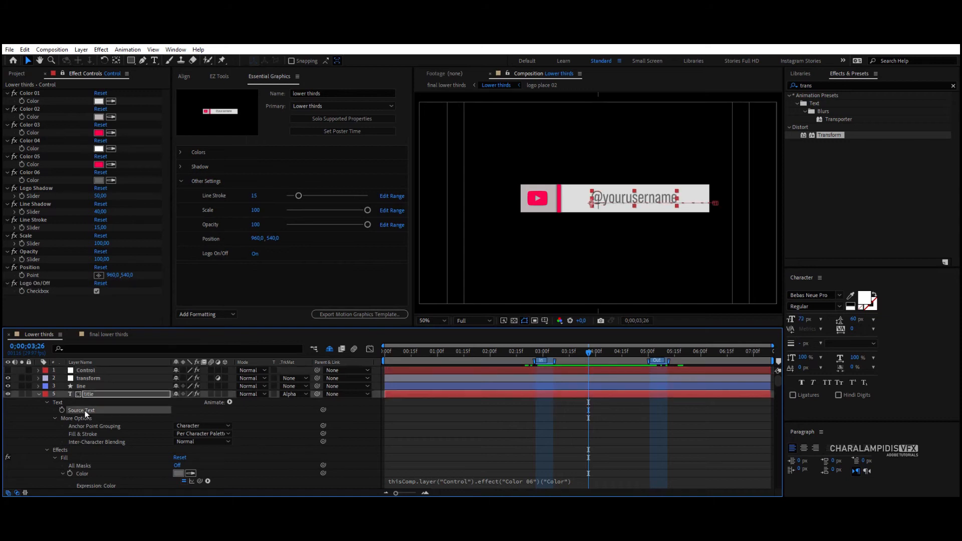
- Expose the title's Source Text as an Edit Text property with font, style and size options
left_click(181, 152)
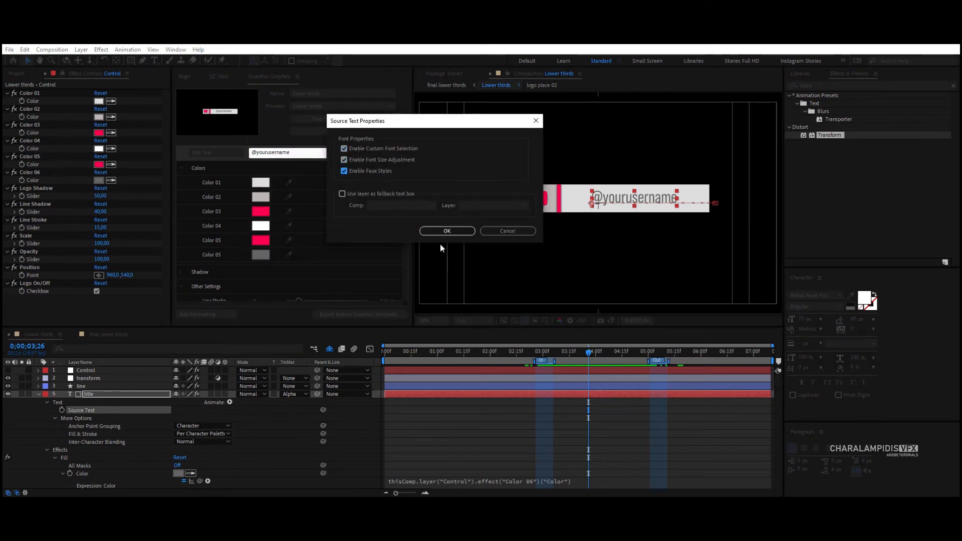
left_click(447, 231)
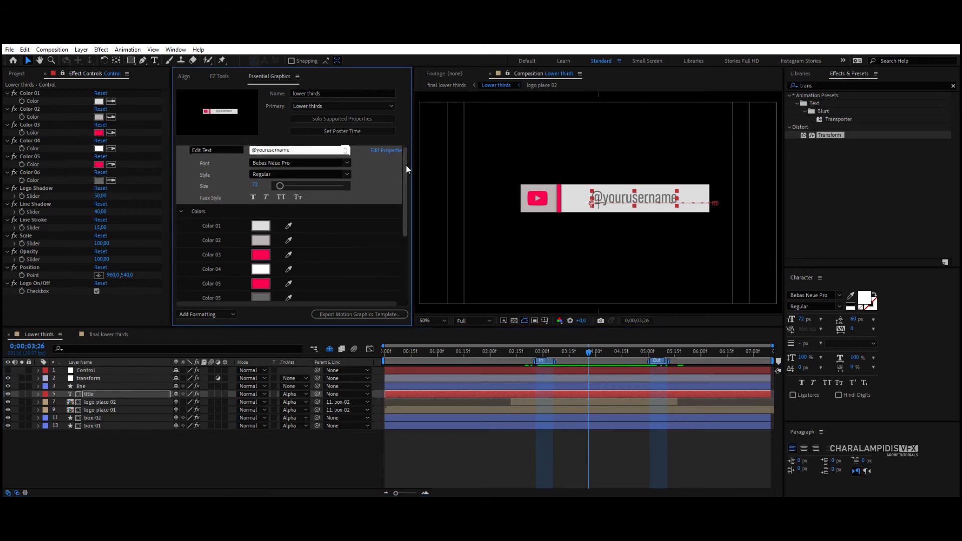
scroll("down", 3)
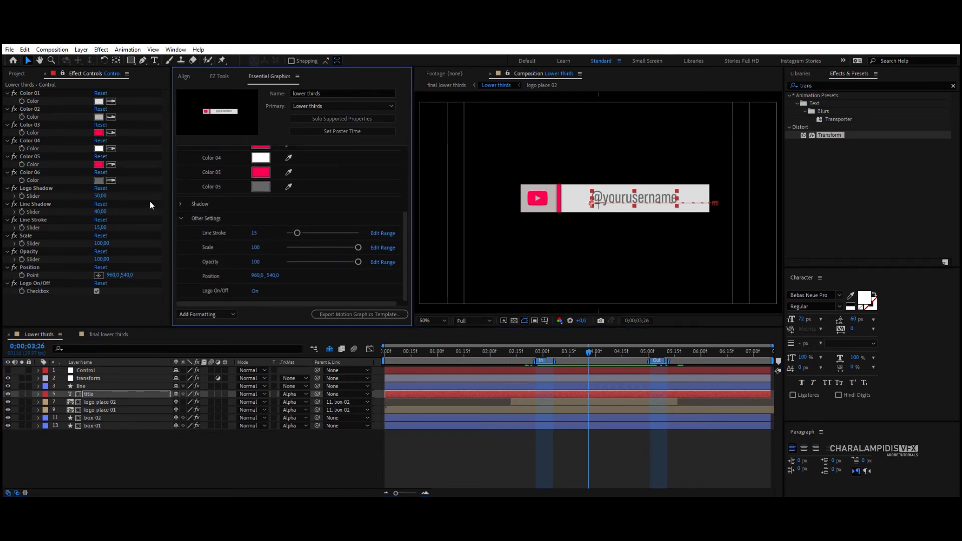
- Adjust the Line Shadow slider's allowed range starting from its lowest value
left_click(181, 204)
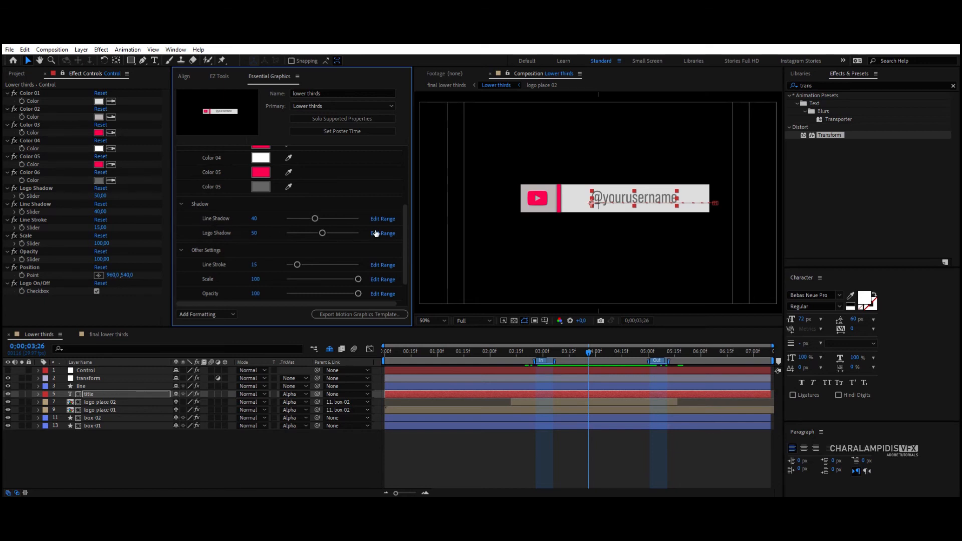
left_click(383, 219)
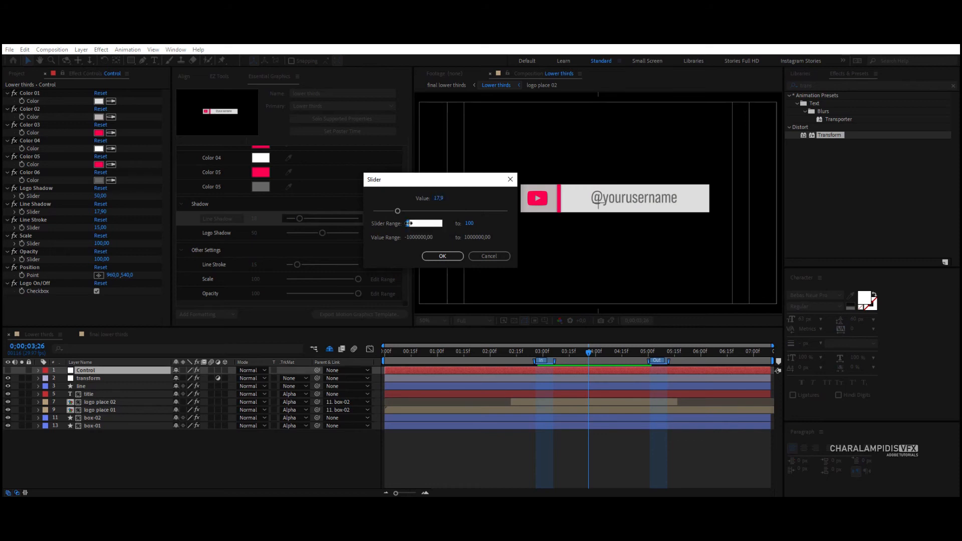
left_click(484, 223)
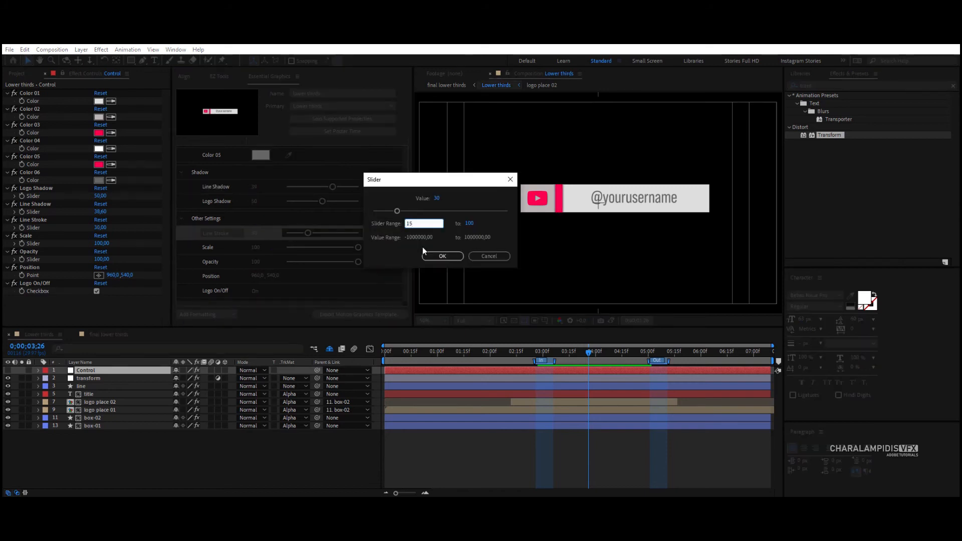
- Give Line Stroke a 15–30 range and set it to 15
left_click(483, 223)
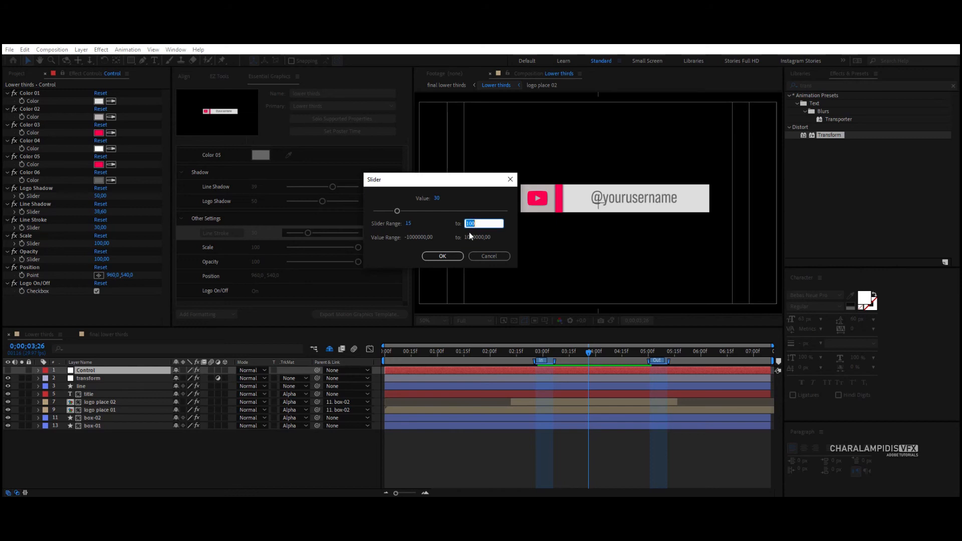
type("30")
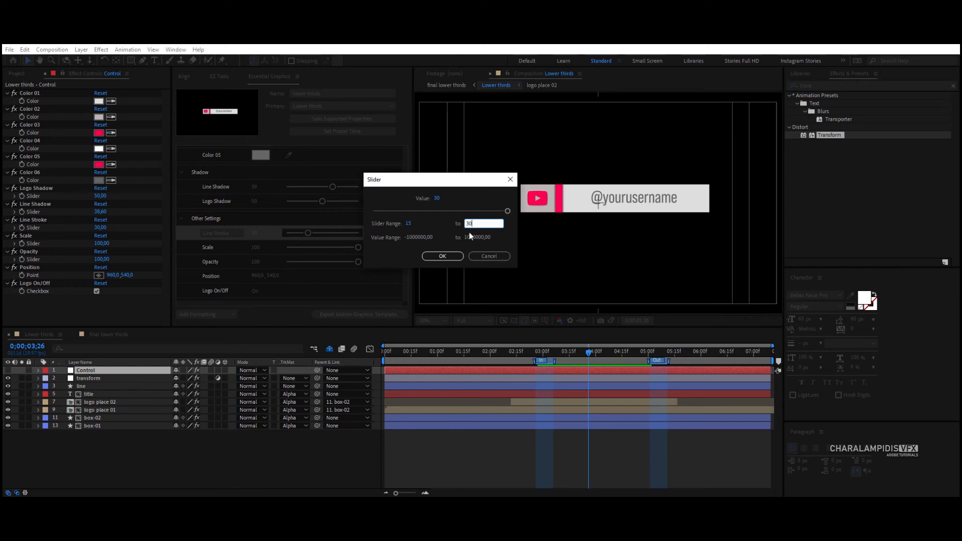
left_click(442, 256)
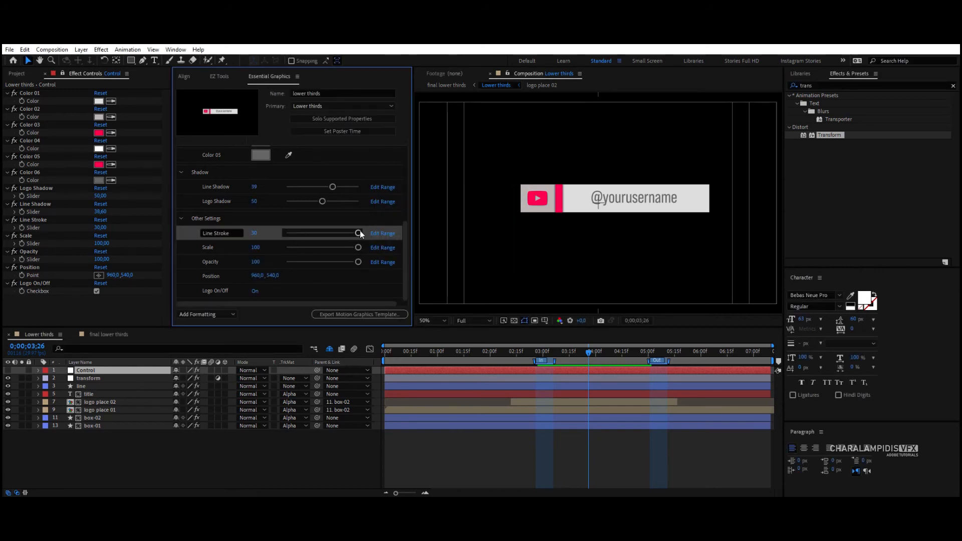
left_click_drag(358, 233, 286, 233)
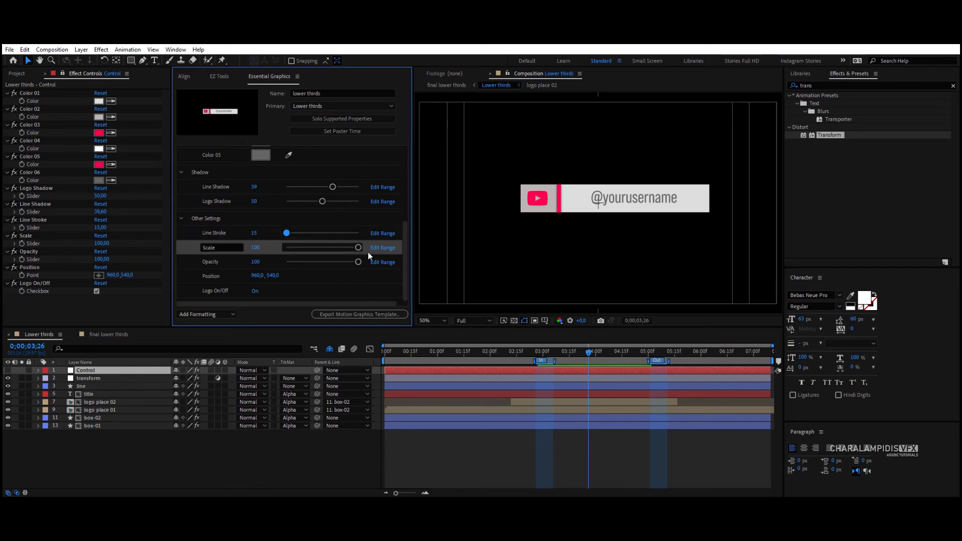
left_click(8, 50)
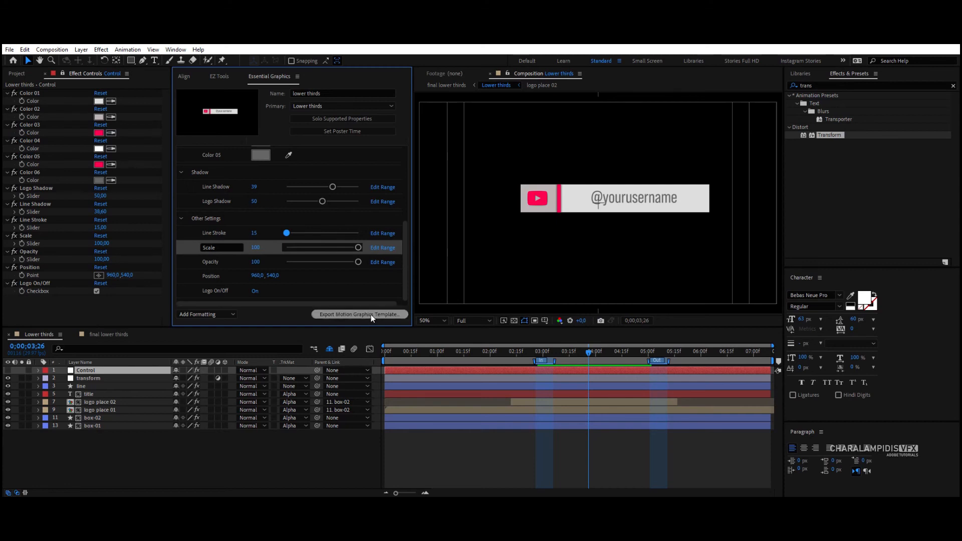
- Export the composition as Motion Graphics Template lower thirds_1 into the motion graphic folder
left_click(360, 315)
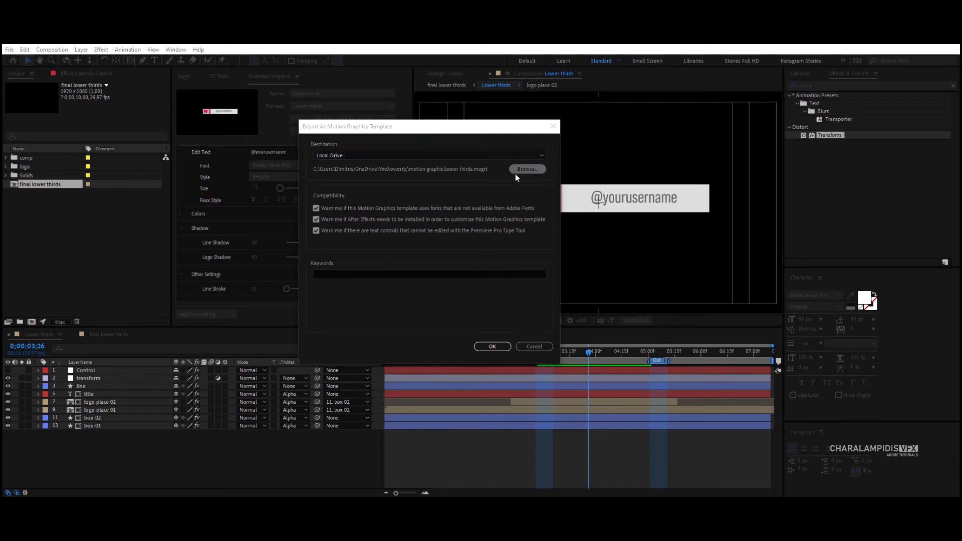
left_click(526, 168)
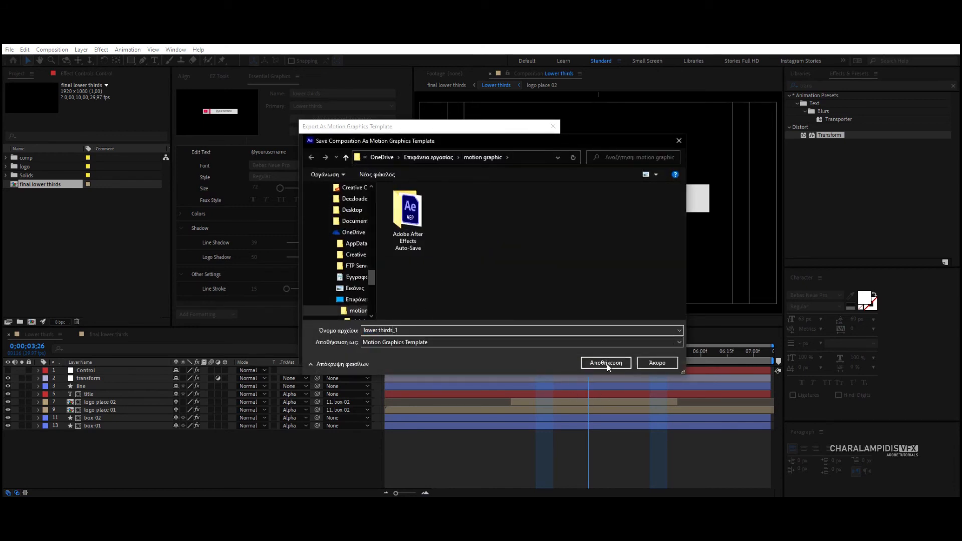
left_click(606, 363)
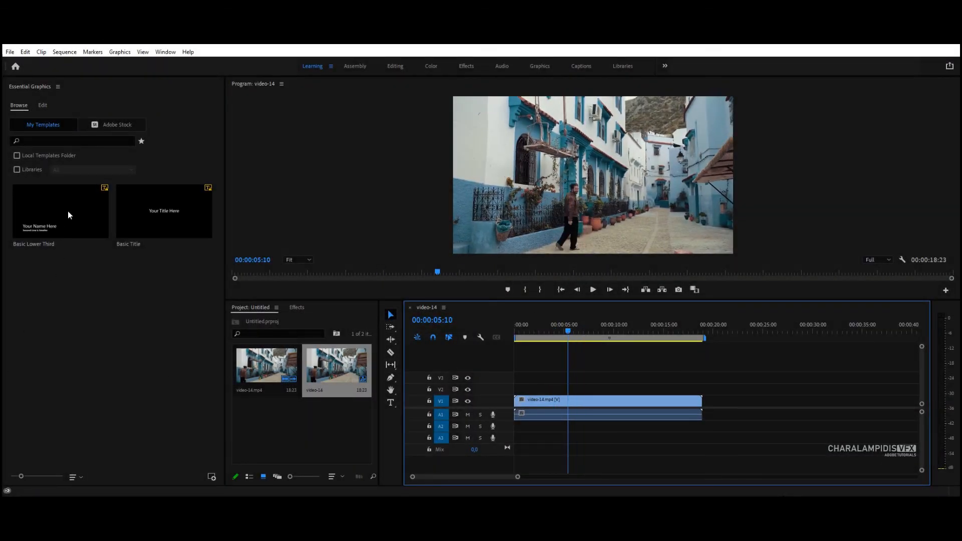
mouse_move(211, 478)
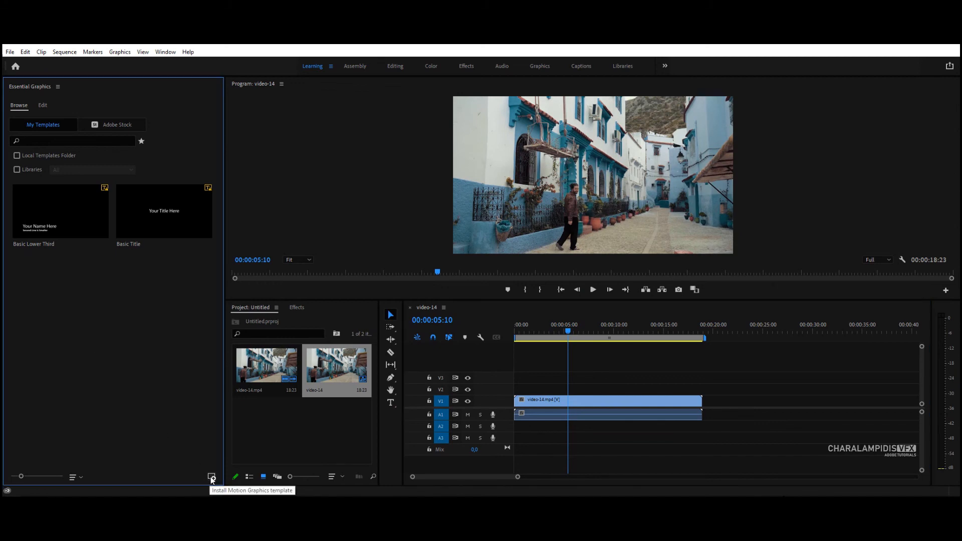
- Install lower thirds_1 from the motion graphic folder into Premiere's Essential Graphics
left_click(210, 476)
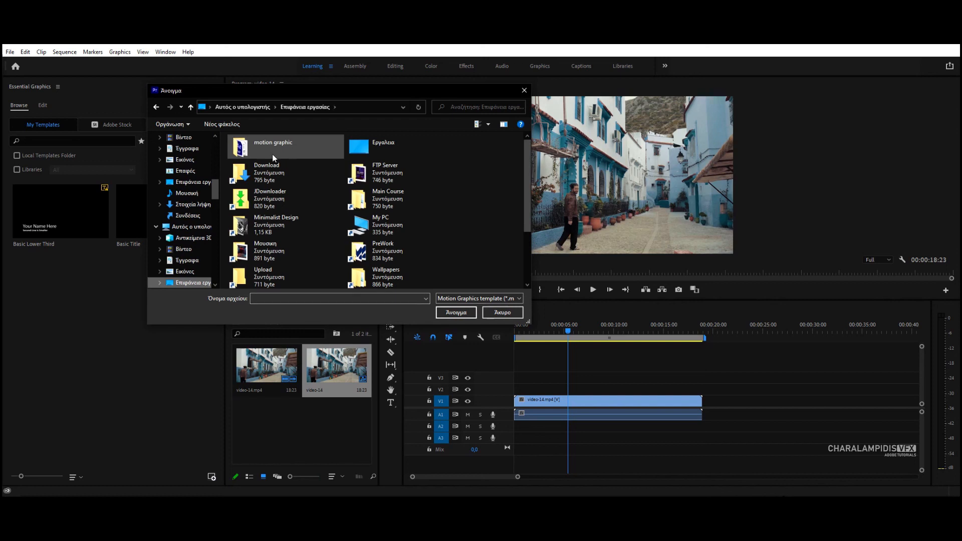
double_click(272, 146)
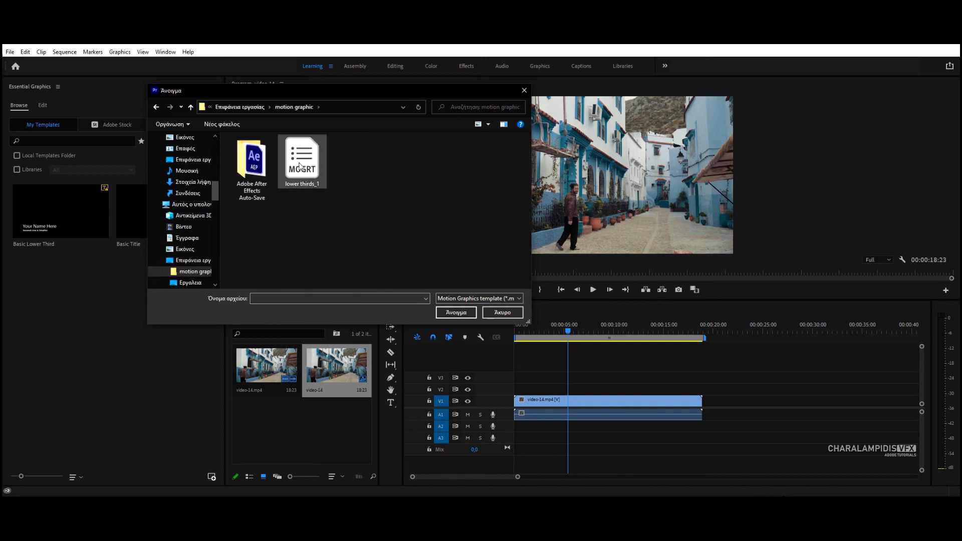
left_click(302, 158)
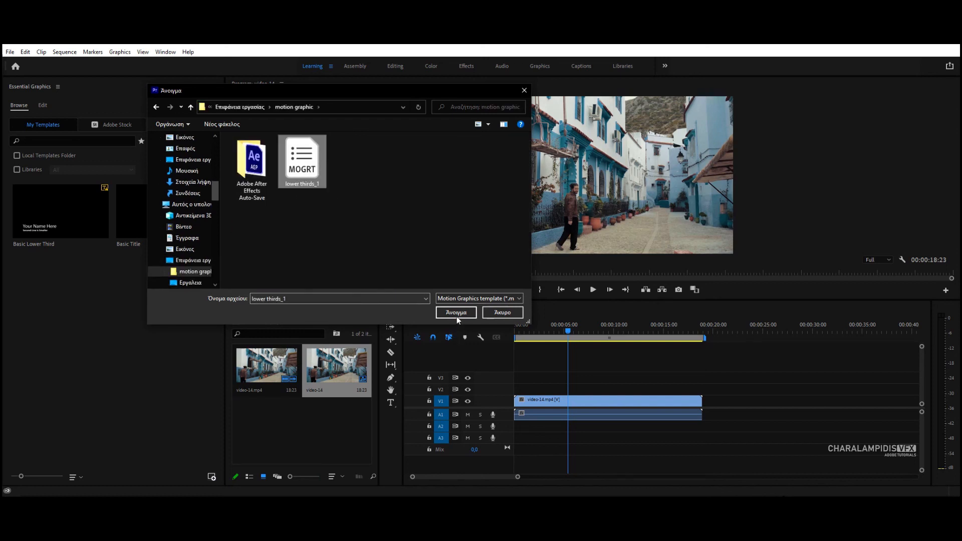
left_click(456, 313)
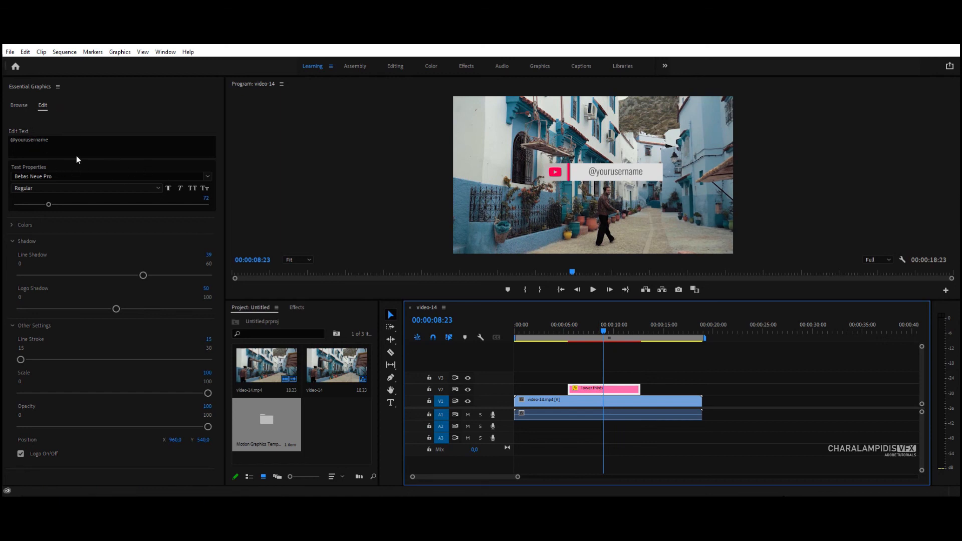
- Retitle the lower third My Channel at size 77, recolour red, reposition, scale 82 and opacity 66
double_click(28, 141)
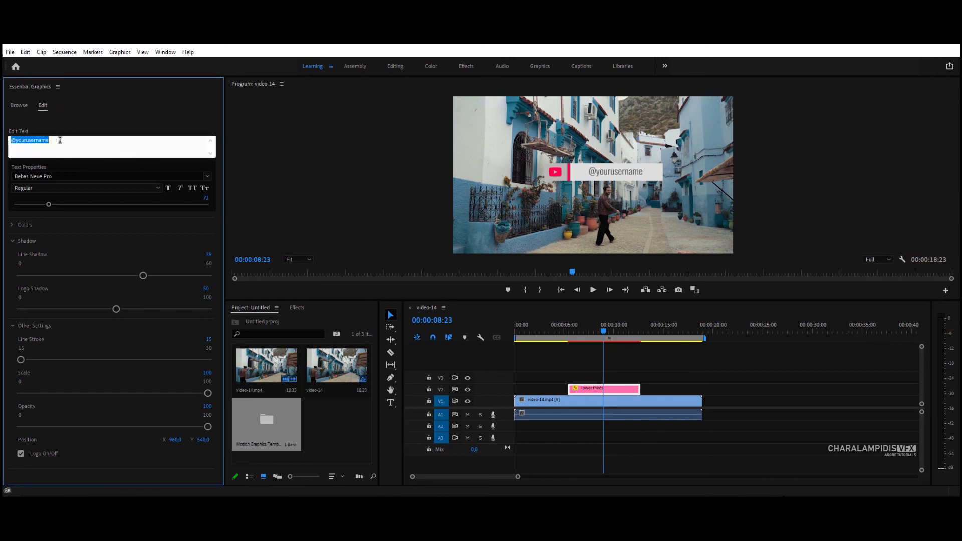
type("My Channel")
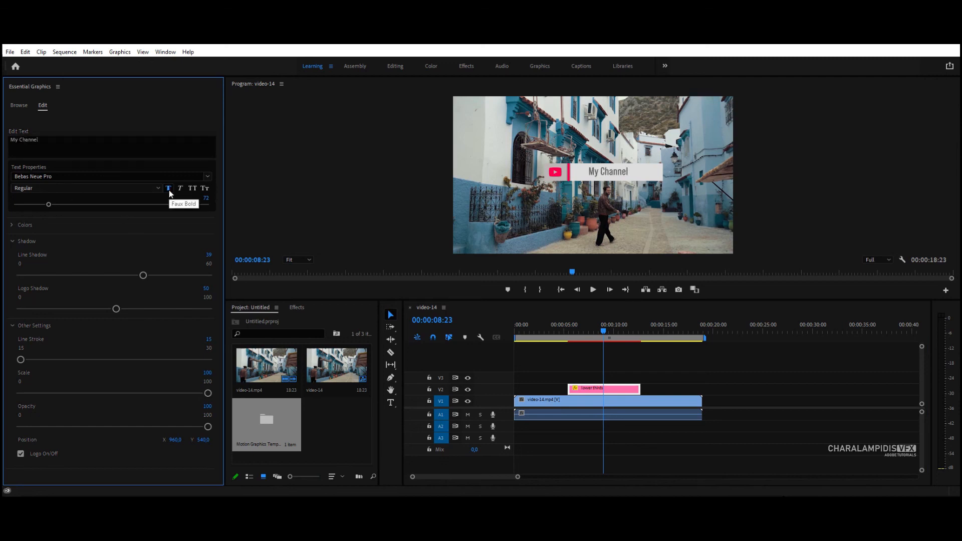
left_click_drag(48, 204, 53, 205)
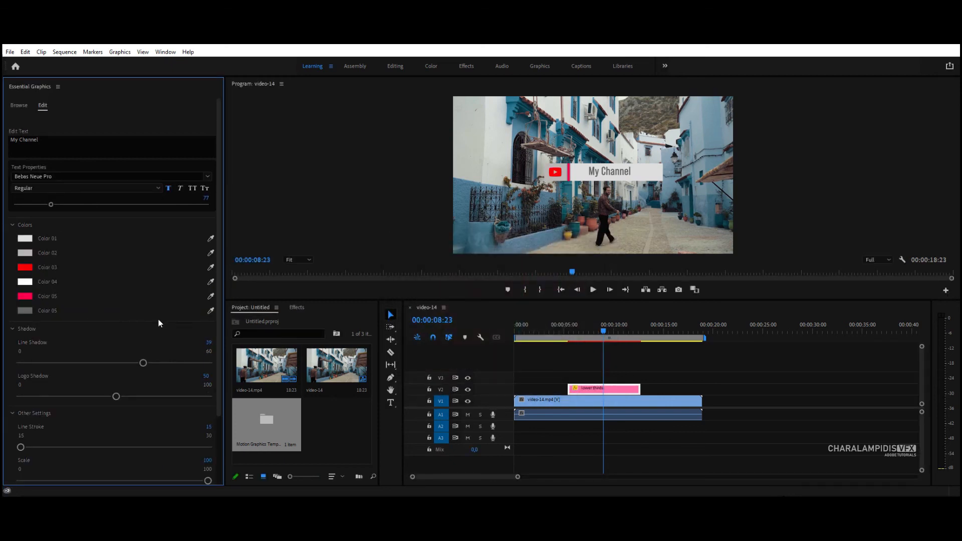
scroll("down", 3)
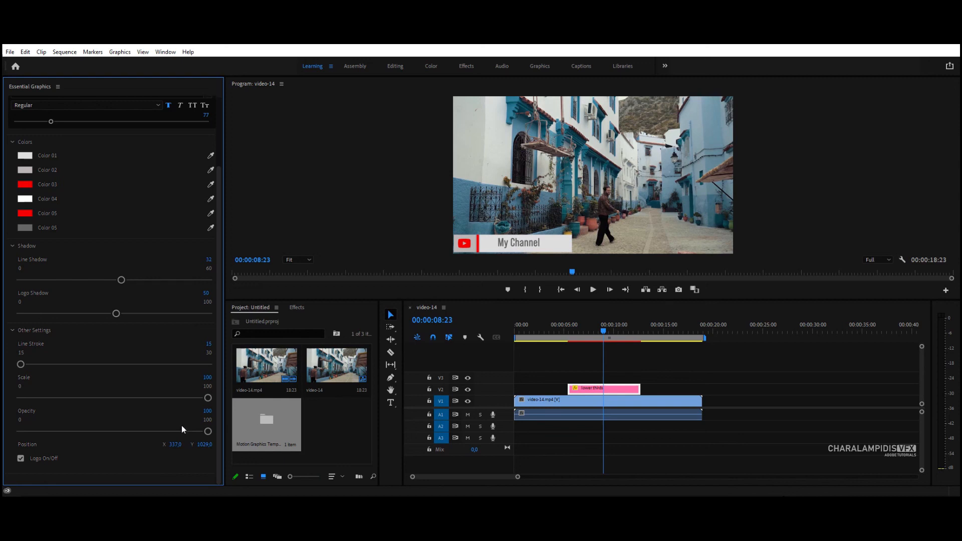
left_click_drag(207, 431, 144, 431)
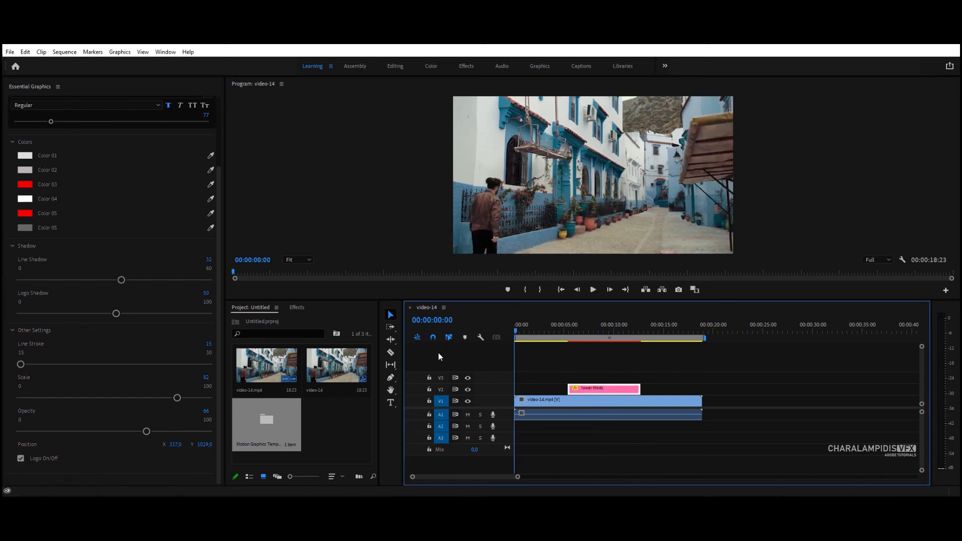
- Play video-14 to watch the My Channel lower third animate in at bottom-left
left_click(593, 289)
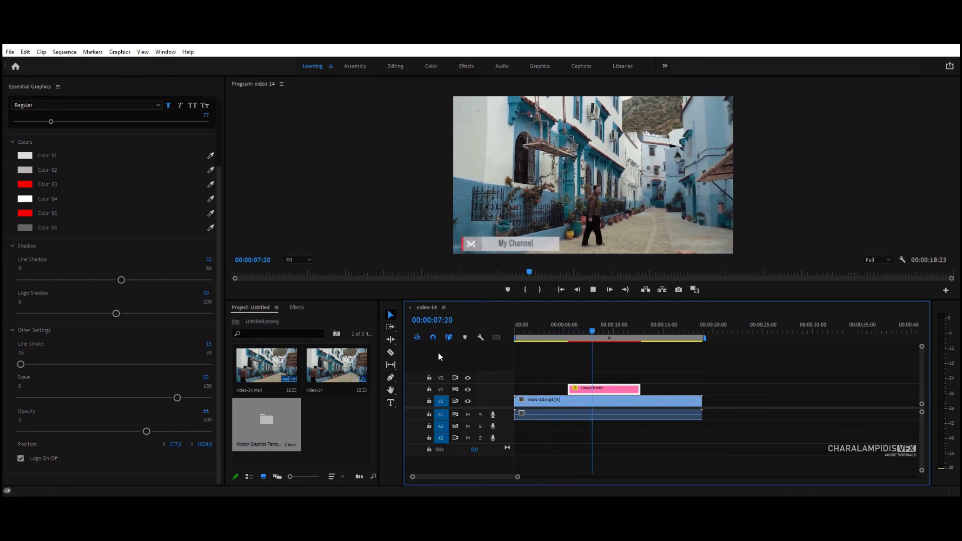
left_click(610, 330)
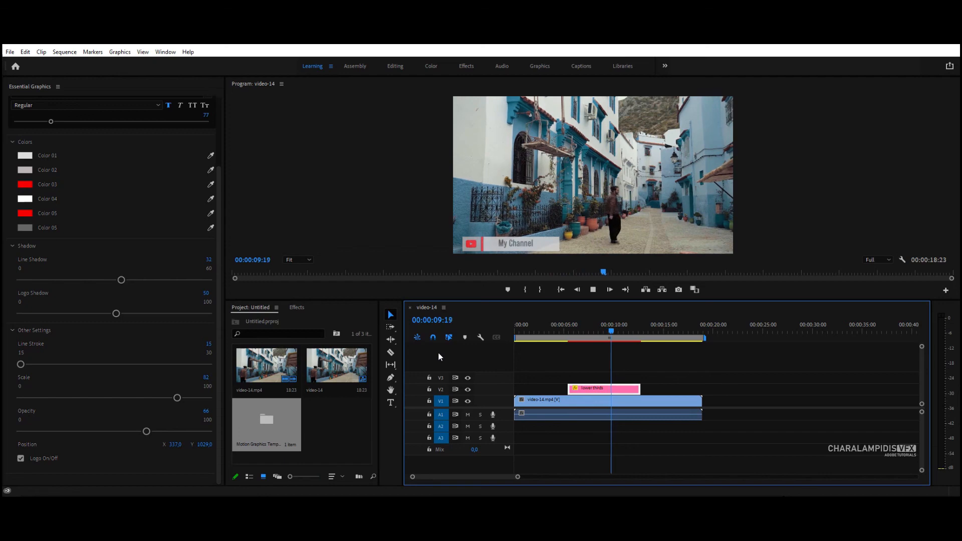